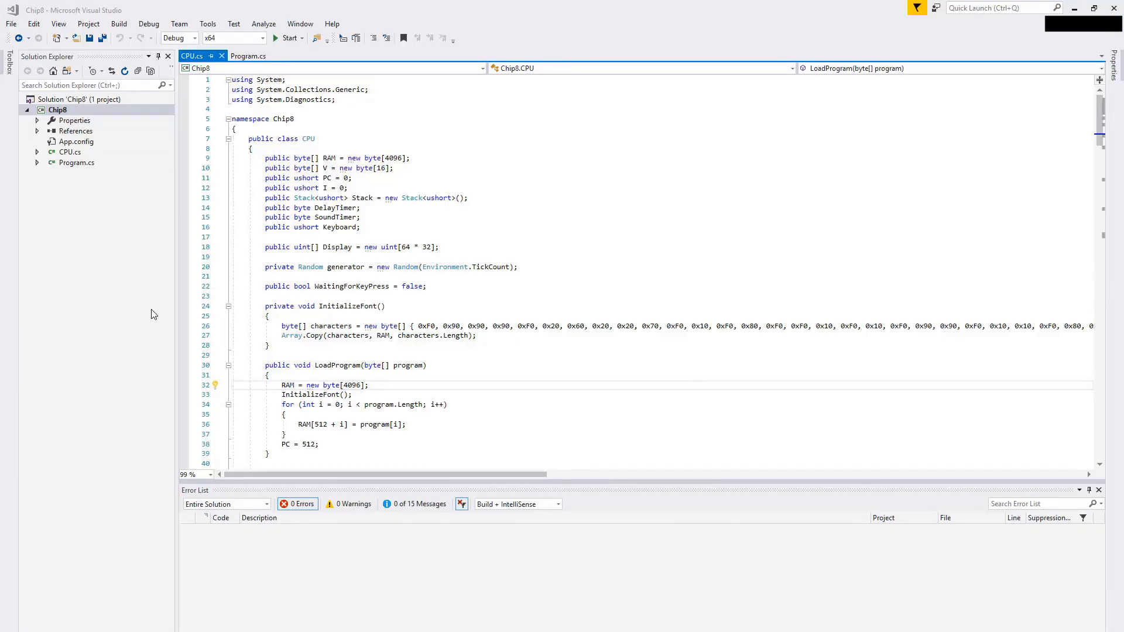
Step: Scroll through the current source file and select the statement that clears the Display
left_click(405, 277)
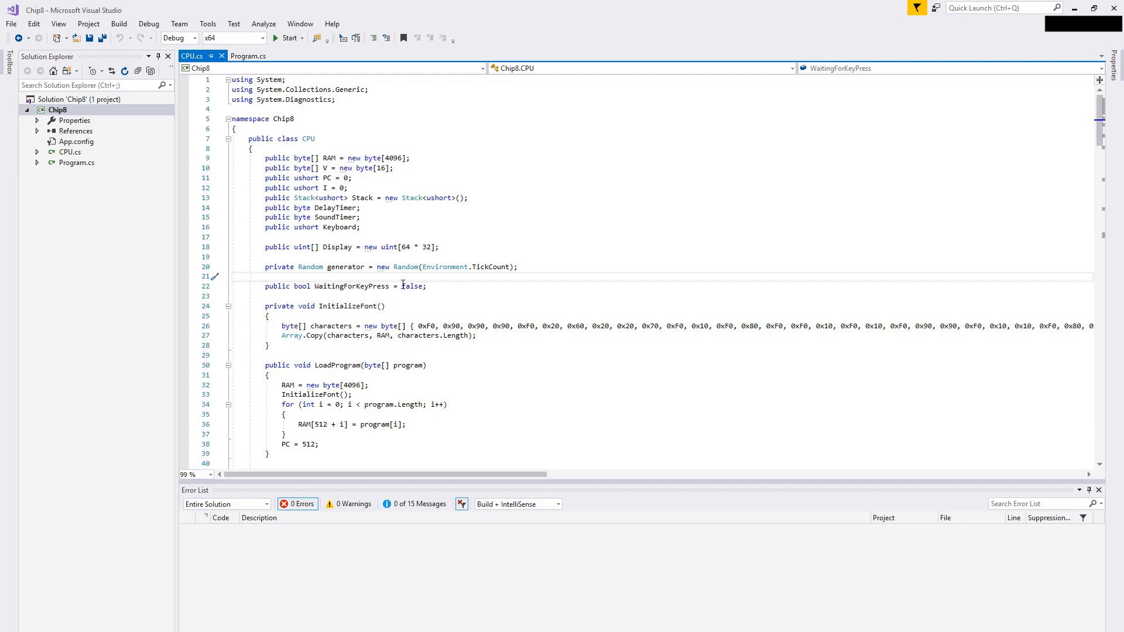
left_click(396, 297)
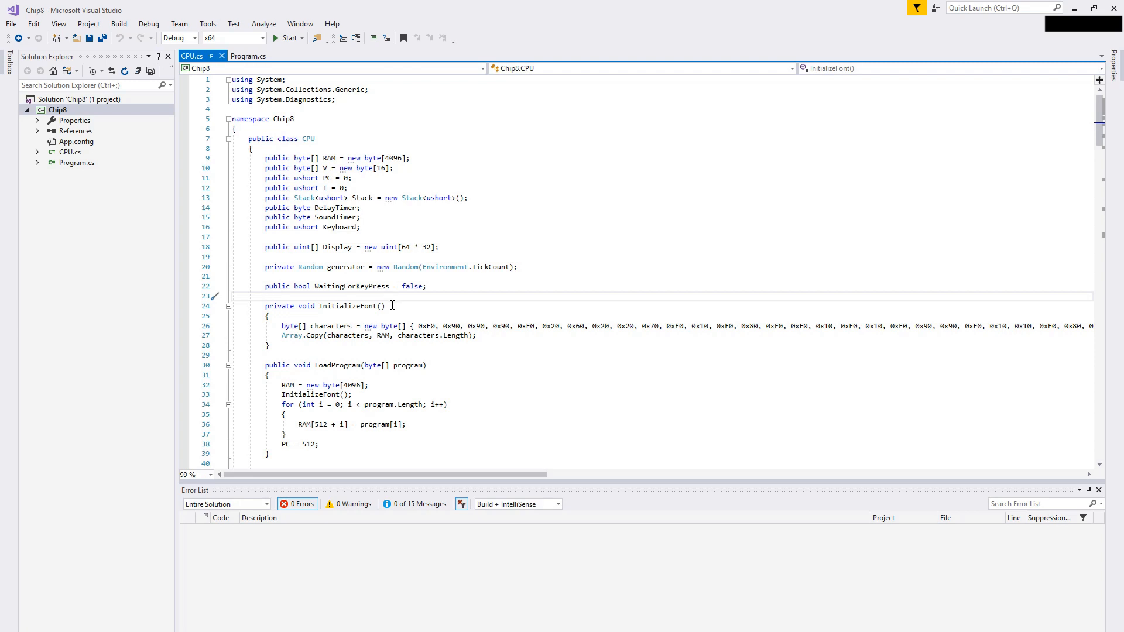
scroll("down", 3)
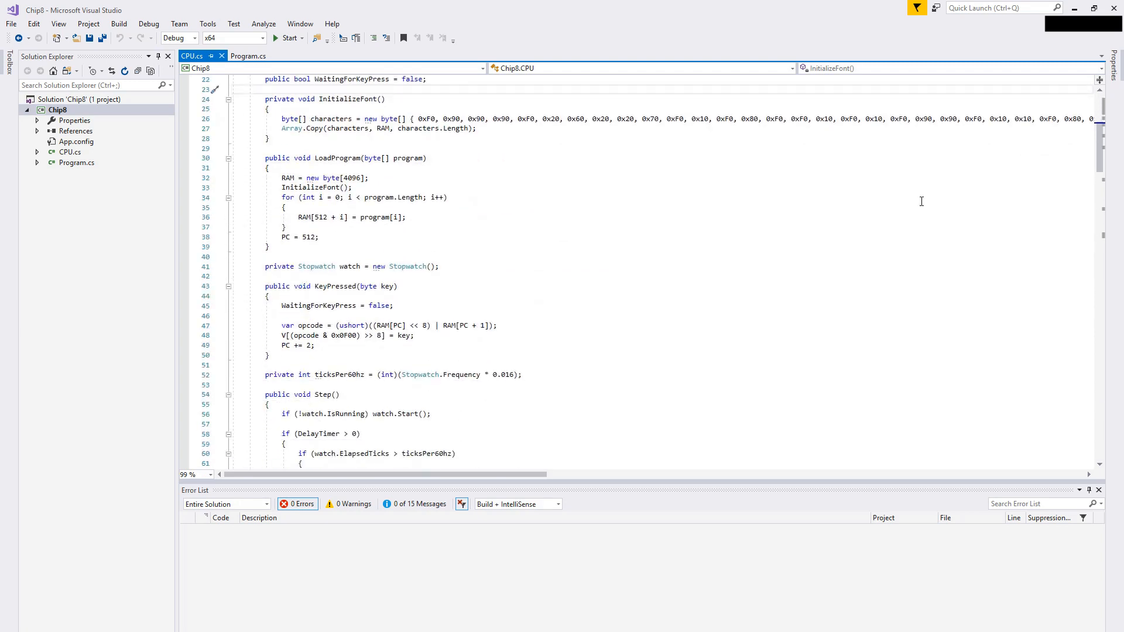
scroll("down", 3)
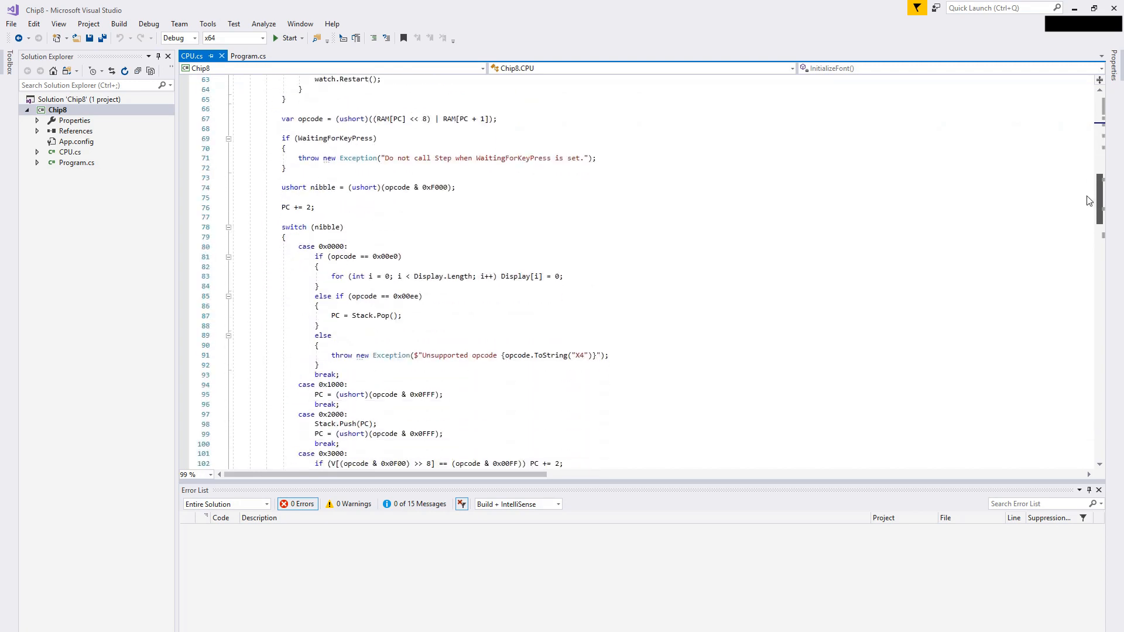
scroll("down", 3)
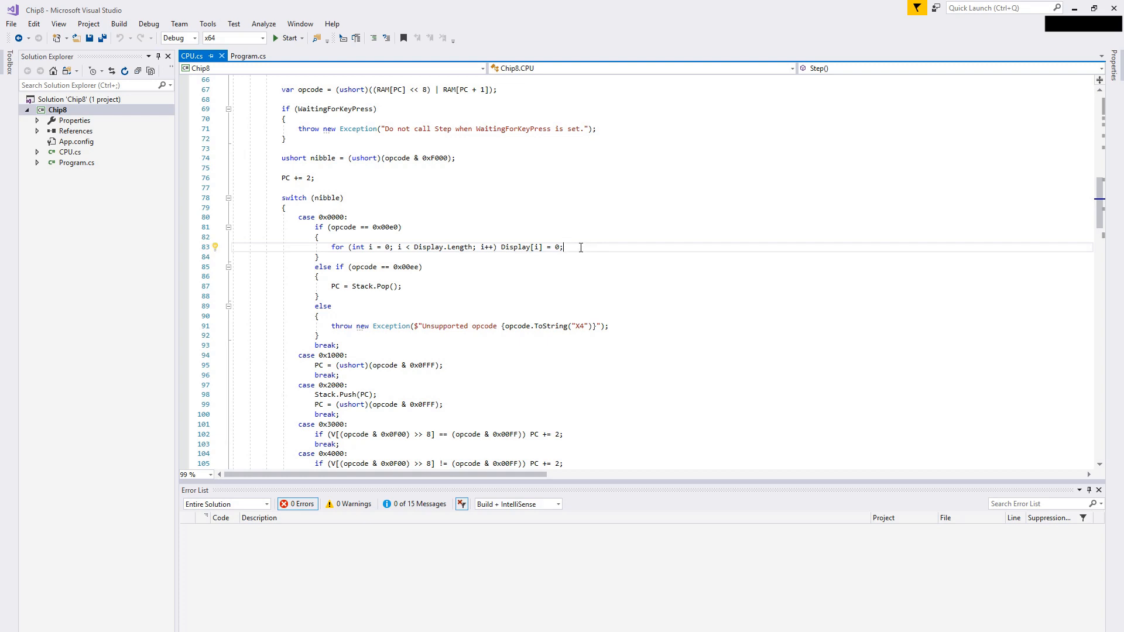
double_click(533, 247)
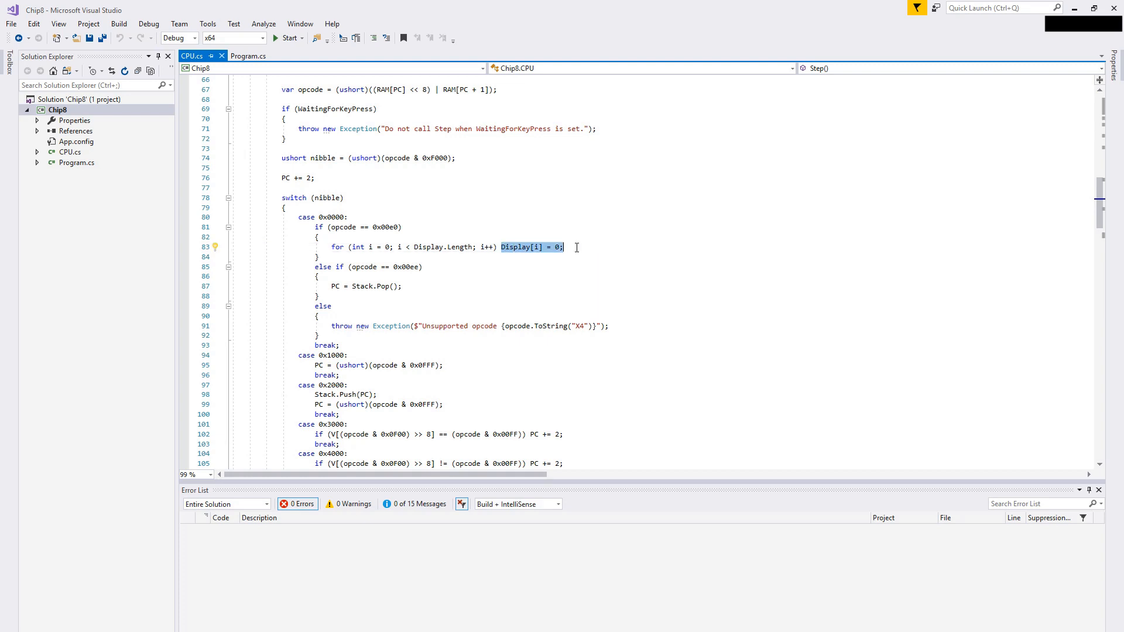
left_click(534, 247)
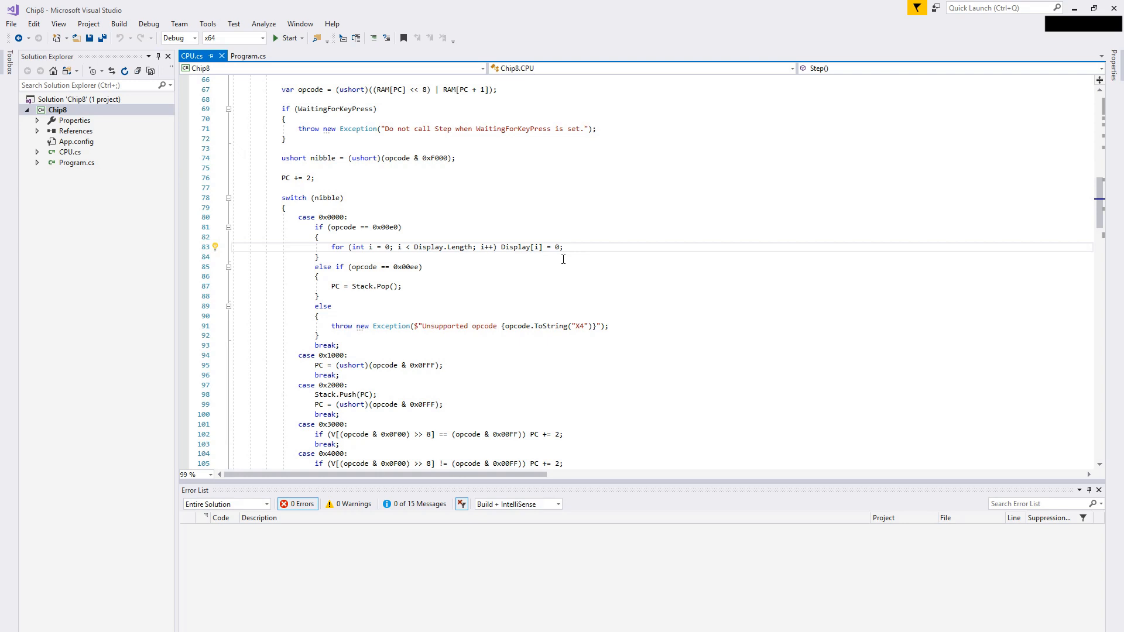
mouse_move(560, 246)
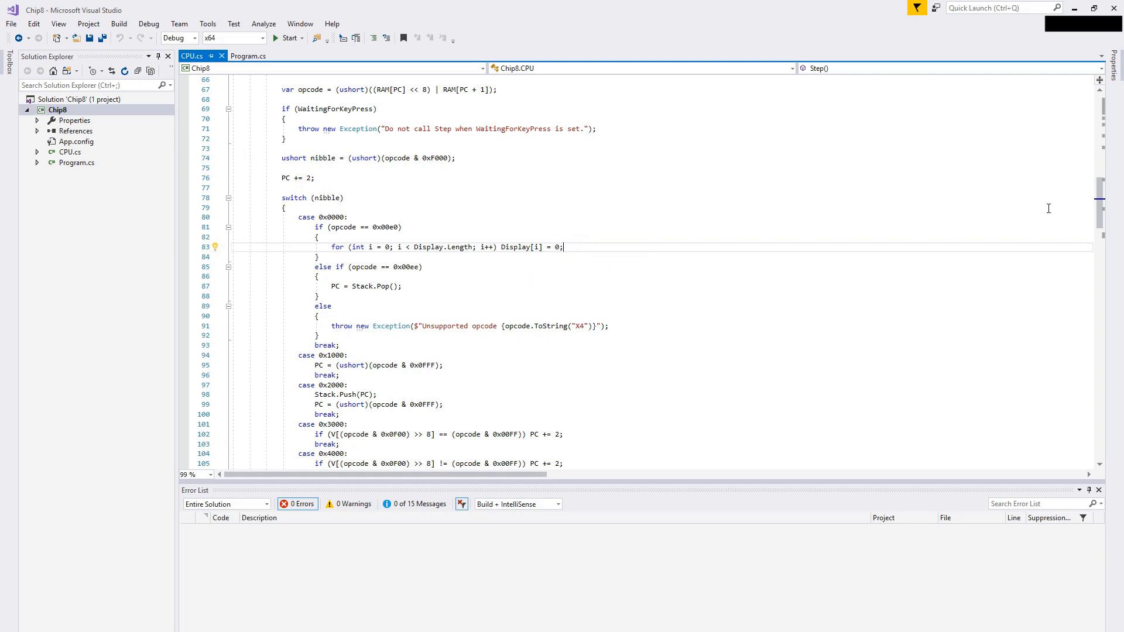
mouse_move(881, 173)
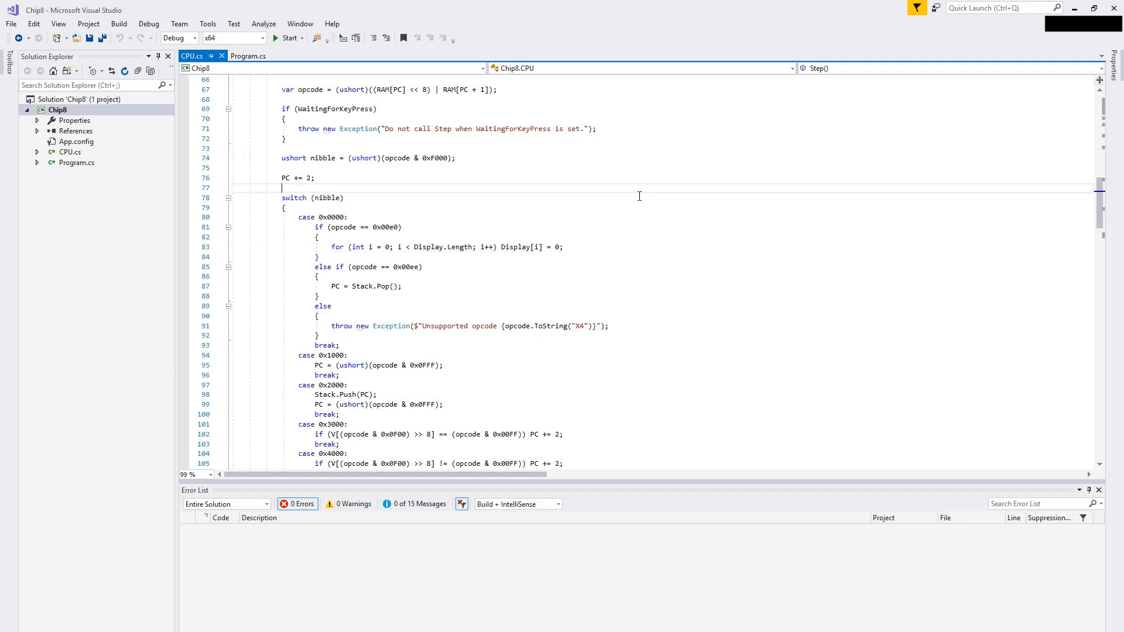
Step: Switch to Program.cs and inspect the SDL_PollEvent block in the while (running) loop
scroll("up", 3)
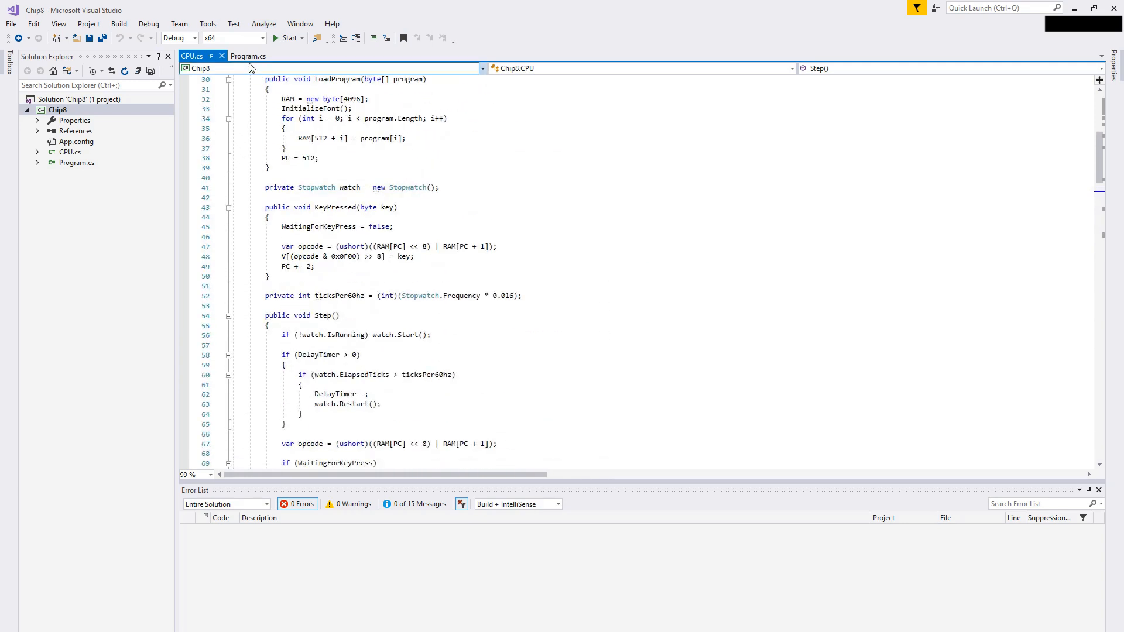
left_click(249, 57)
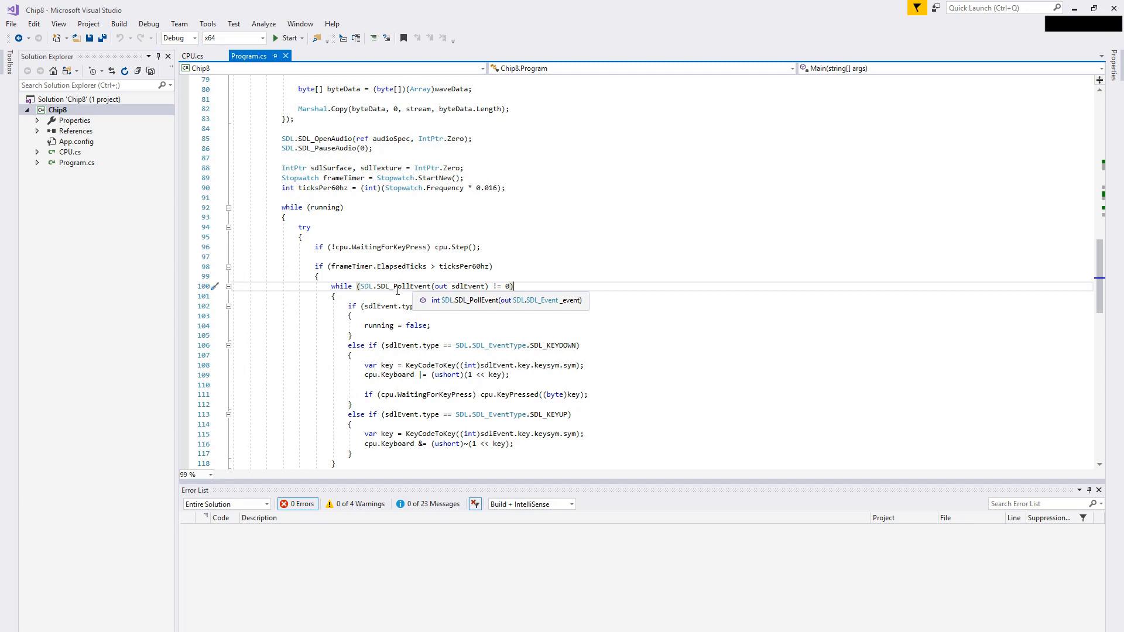
scroll("down", 3)
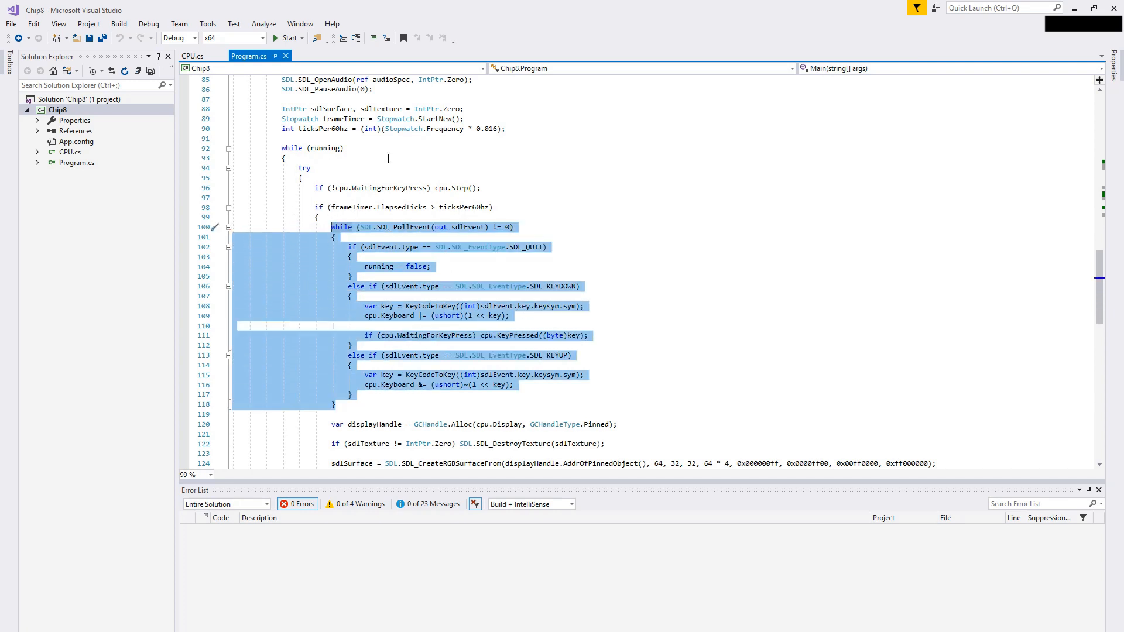
mouse_move(408, 214)
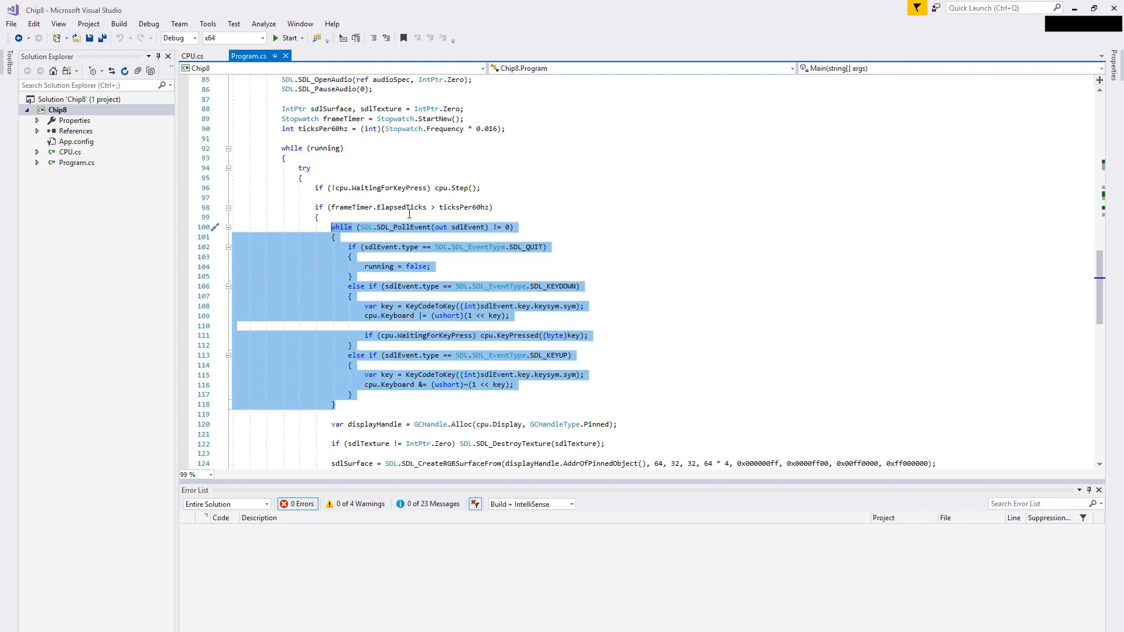
mouse_move(395, 316)
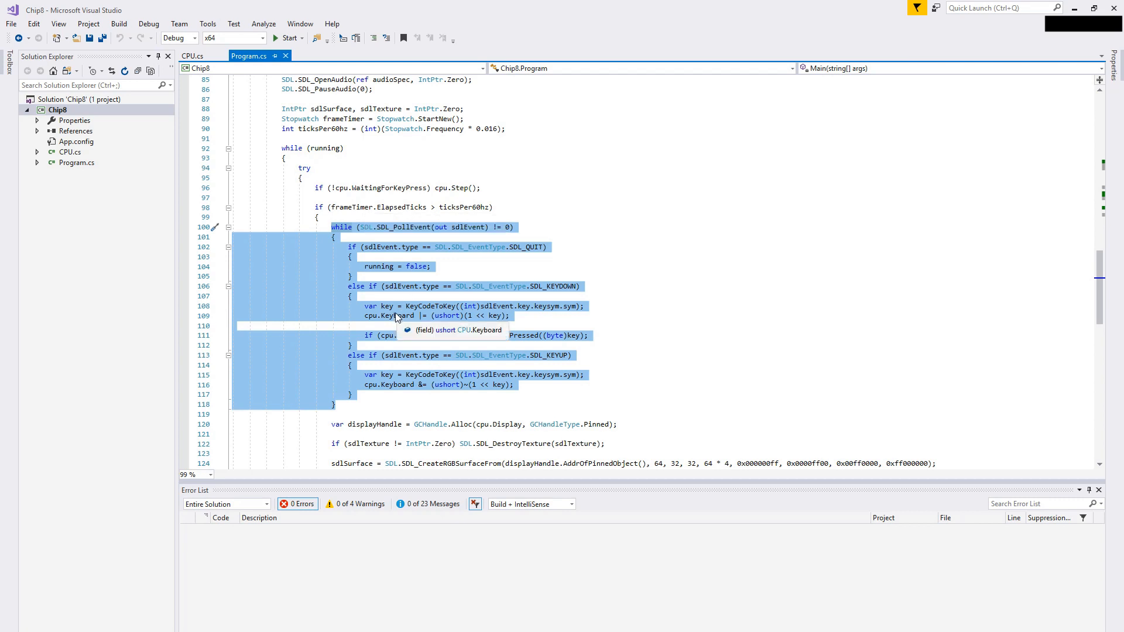
mouse_move(428, 306)
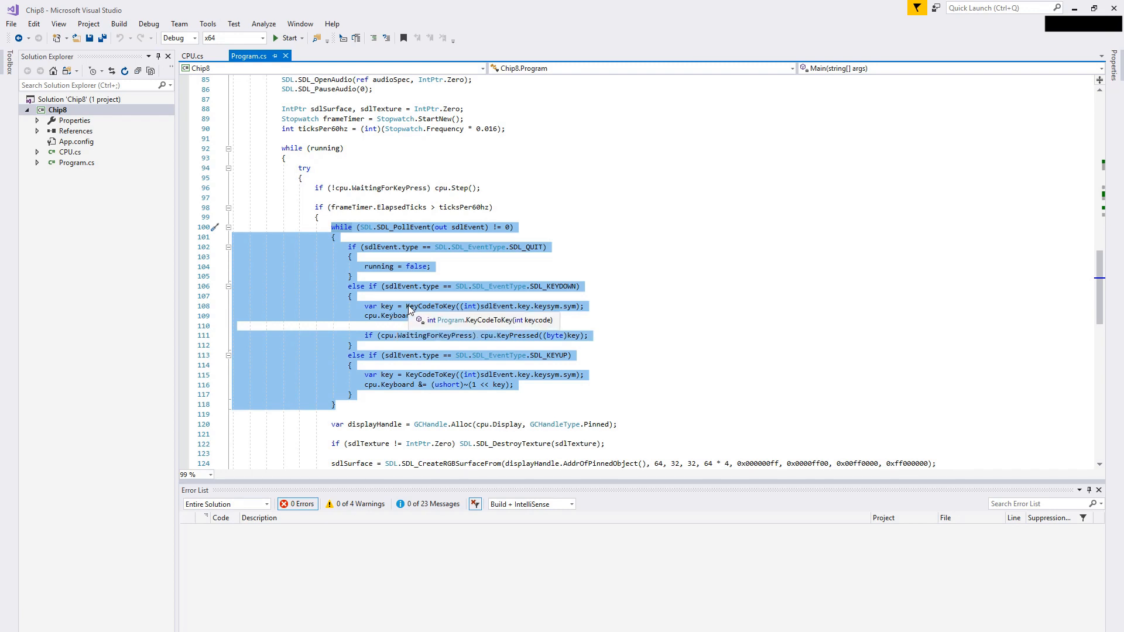
left_click(432, 267)
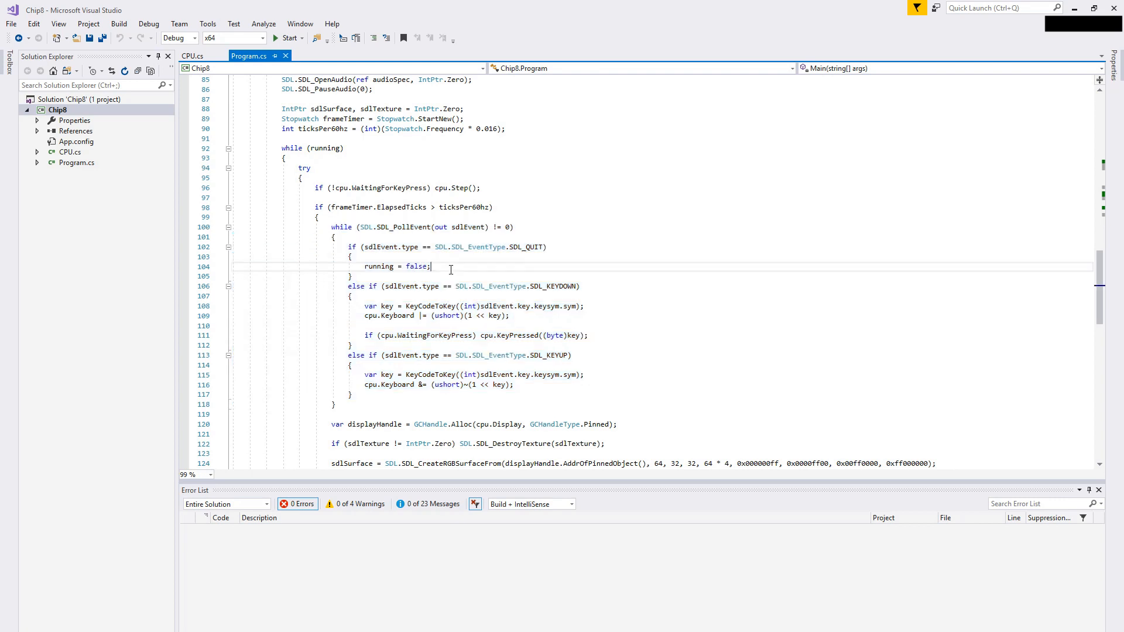
scroll("down", 3)
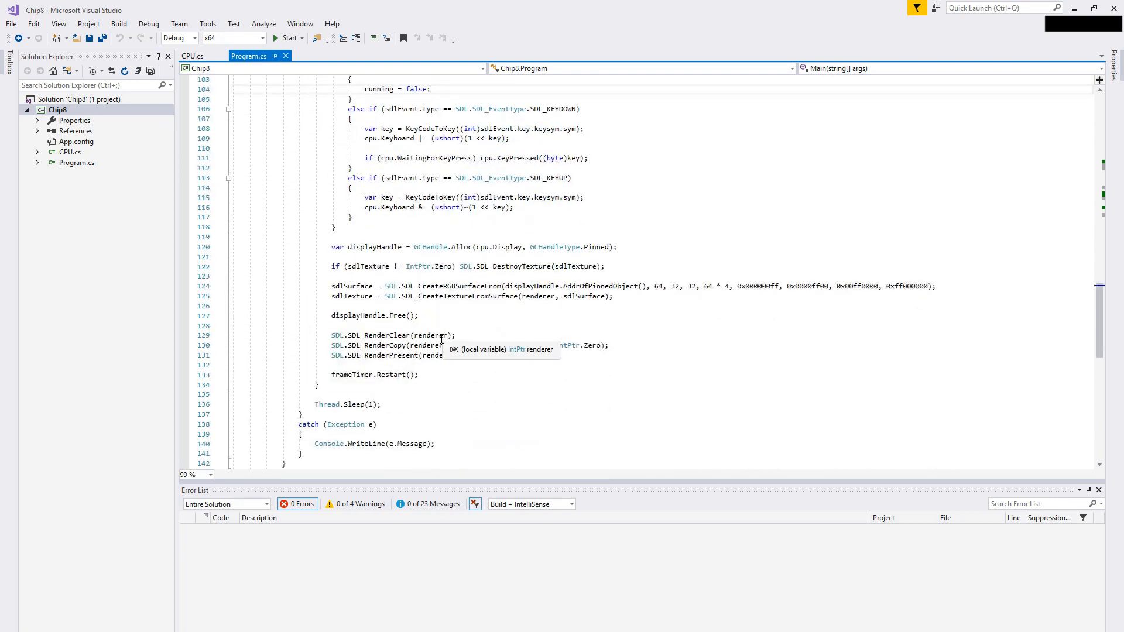
Step: Scroll through Program.cs to review the SDL audio callback generating the sine-wave beep
scroll("up", 3)
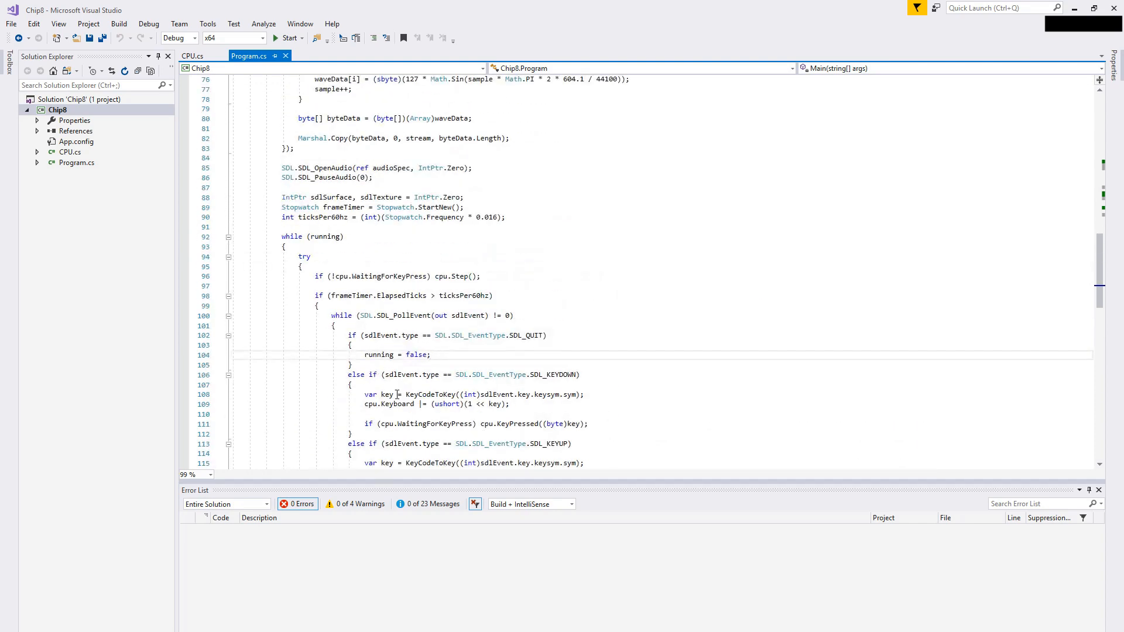
scroll("up", 3)
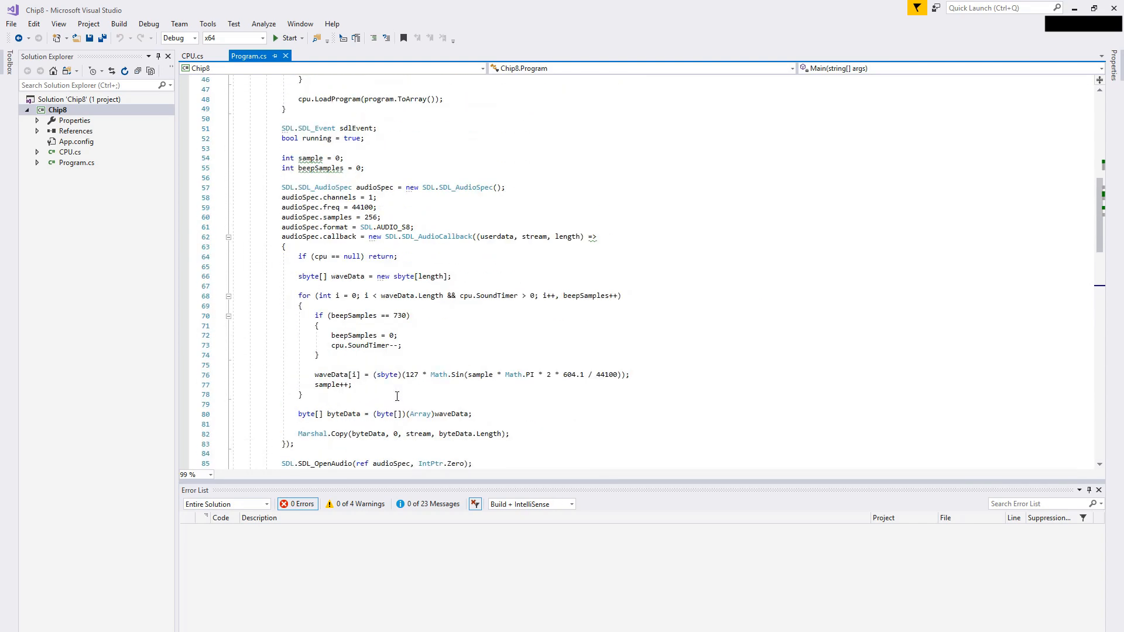
scroll("up", 3)
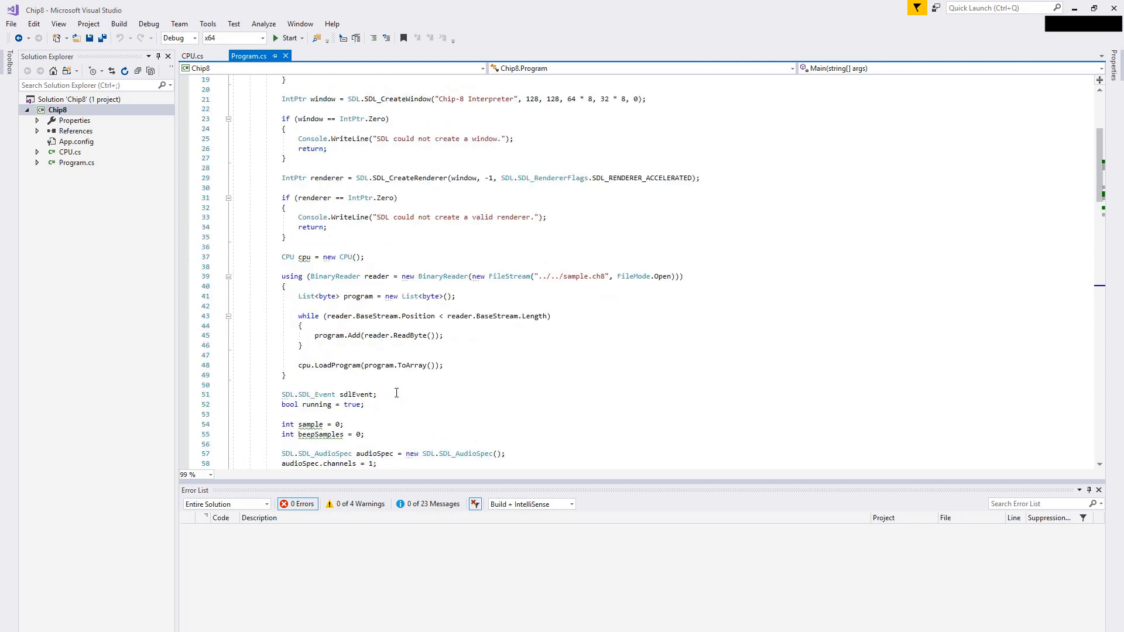
scroll("down", 3)
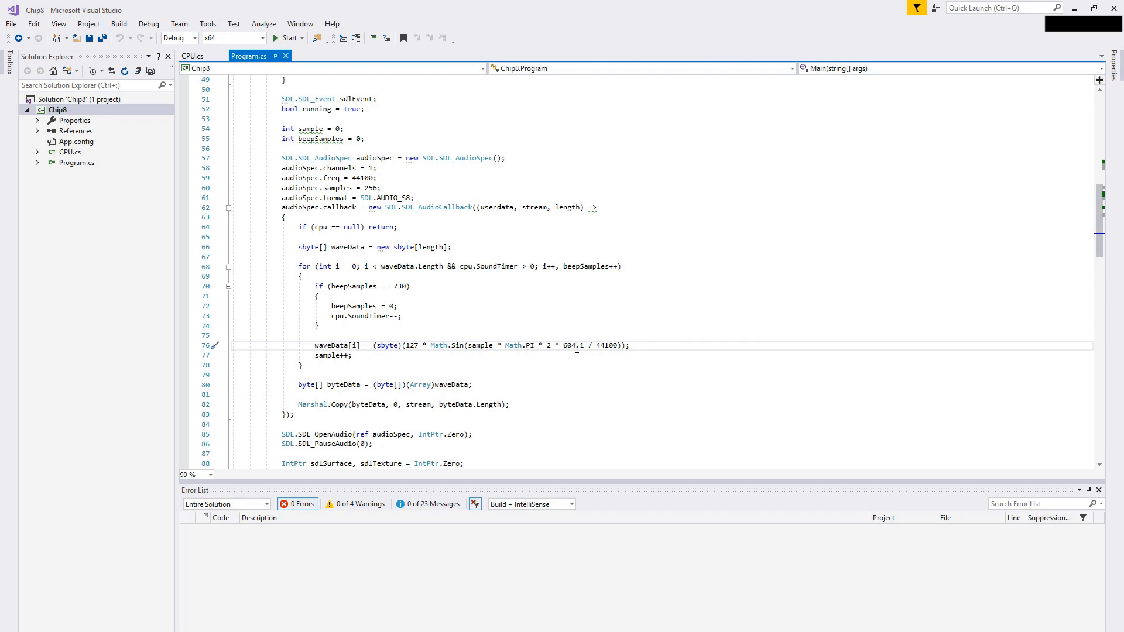
Step: Select the sample.ch8 file name in the BinaryReader ROM-loading block
scroll("up", 3)
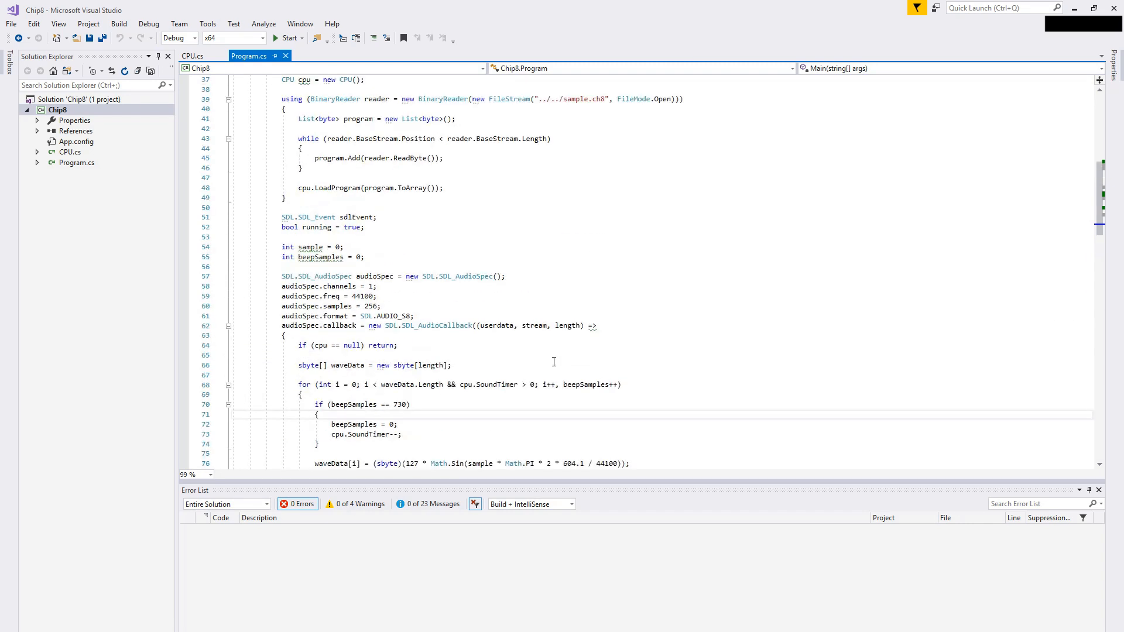
scroll("up", 3)
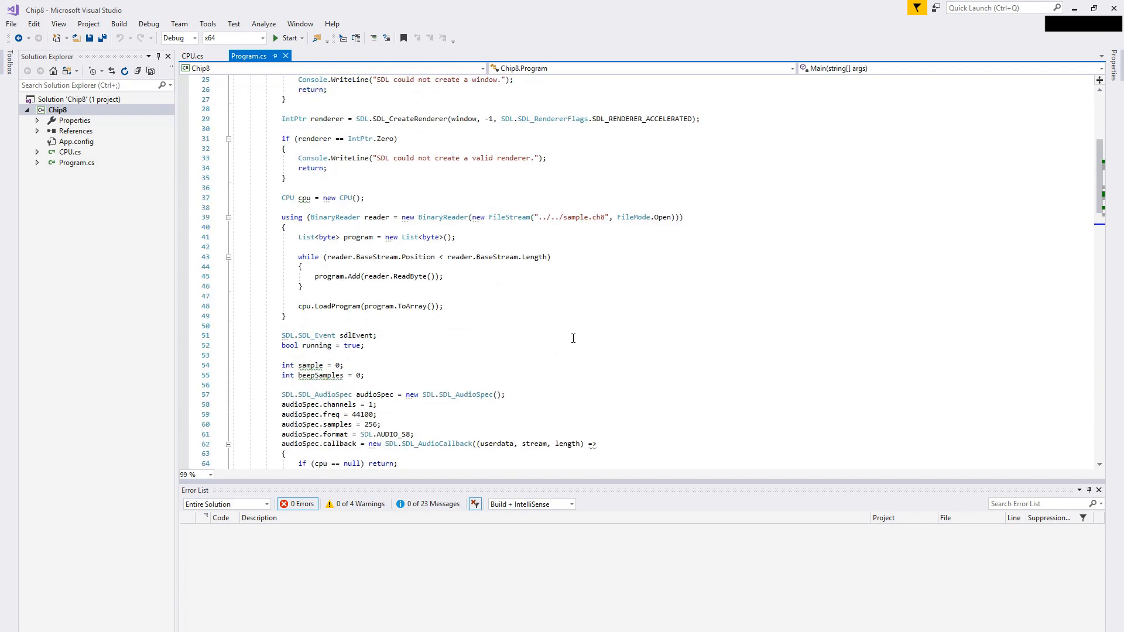
mouse_move(526, 224)
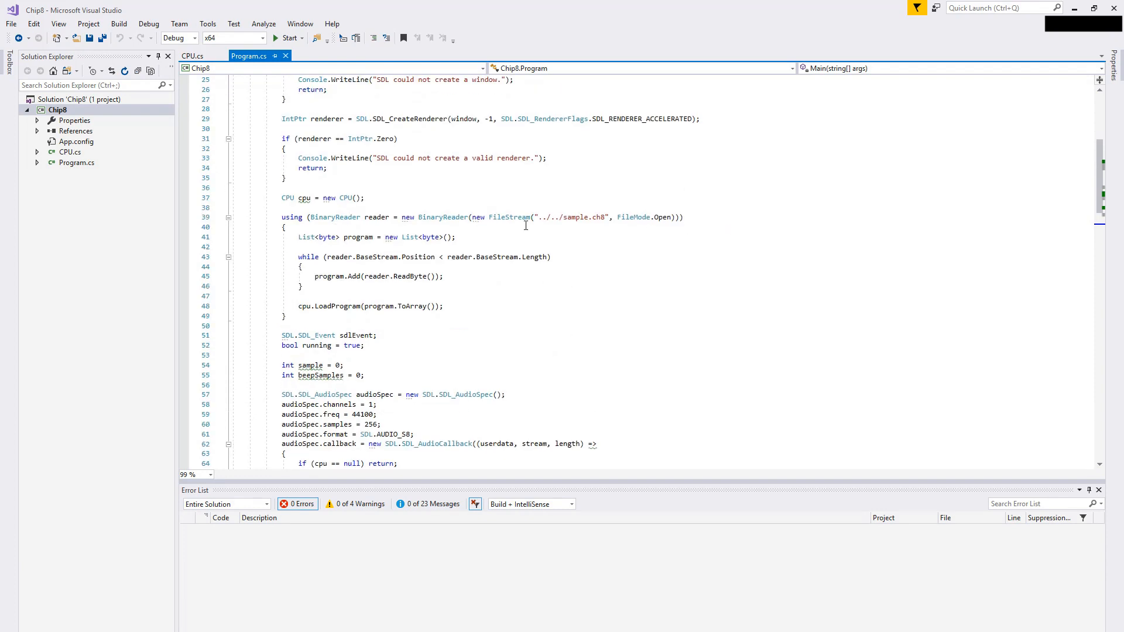
double_click(581, 218)
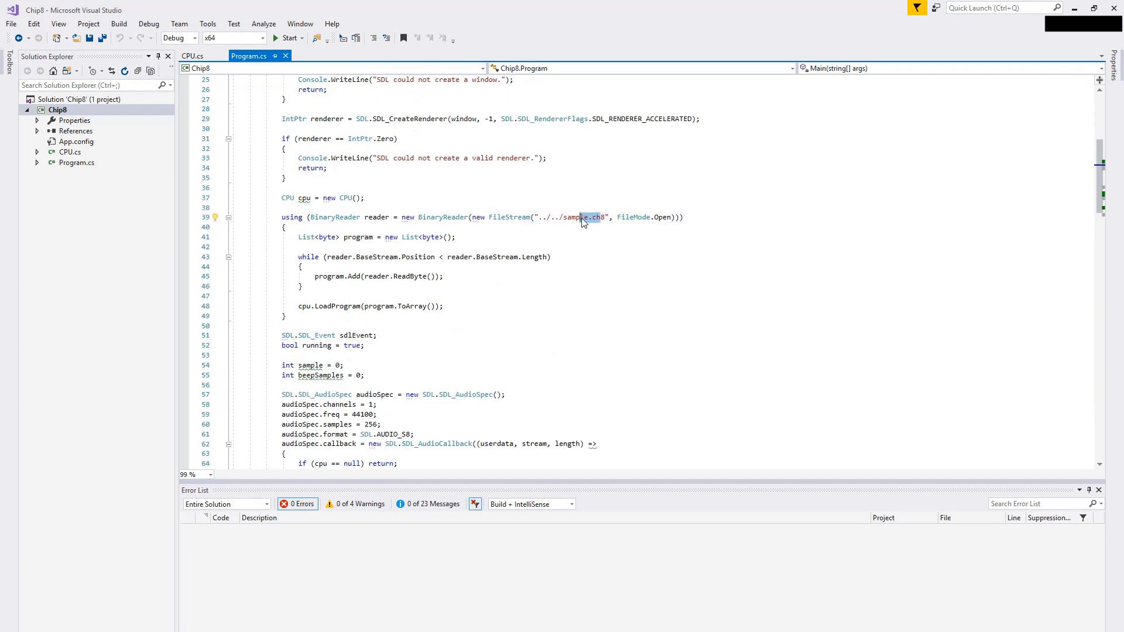
left_click(503, 227)
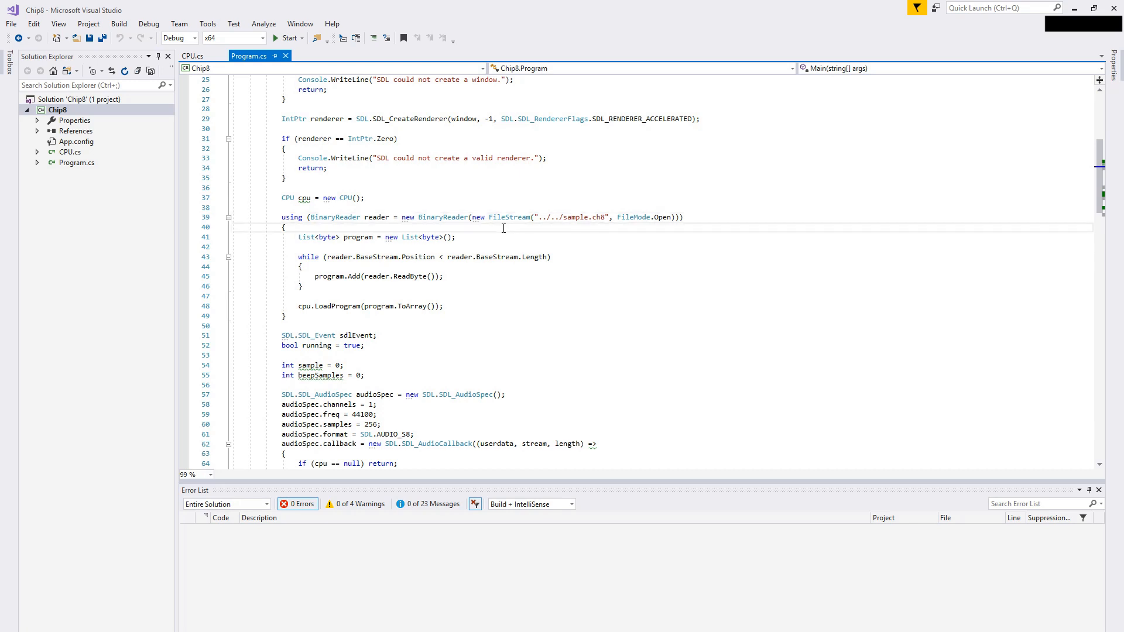
left_click(285, 38)
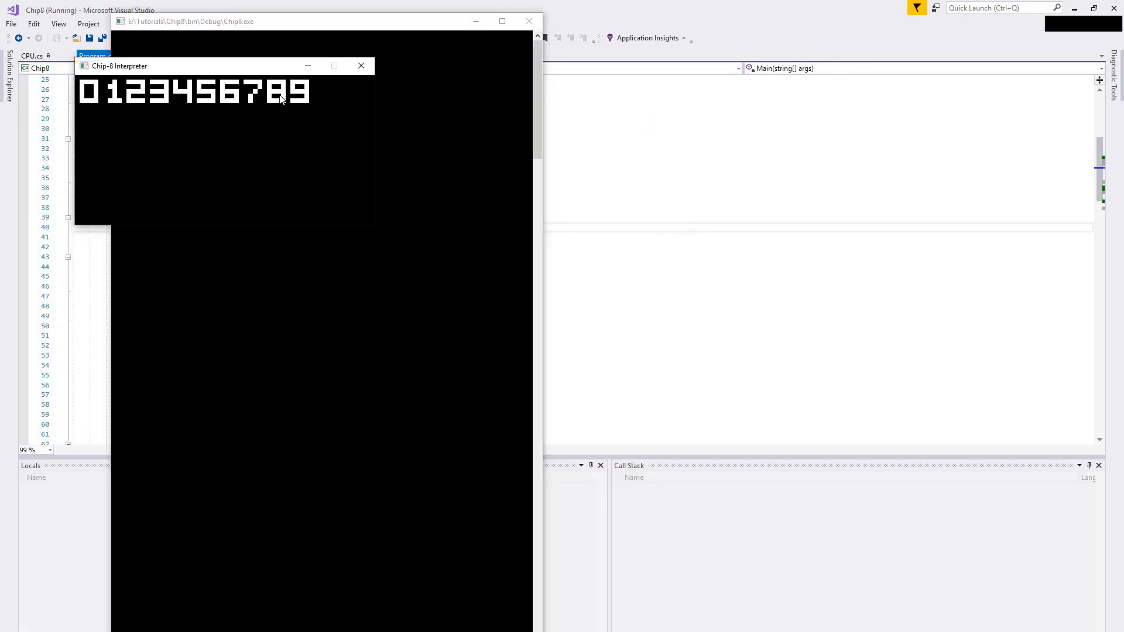
mouse_move(208, 16)
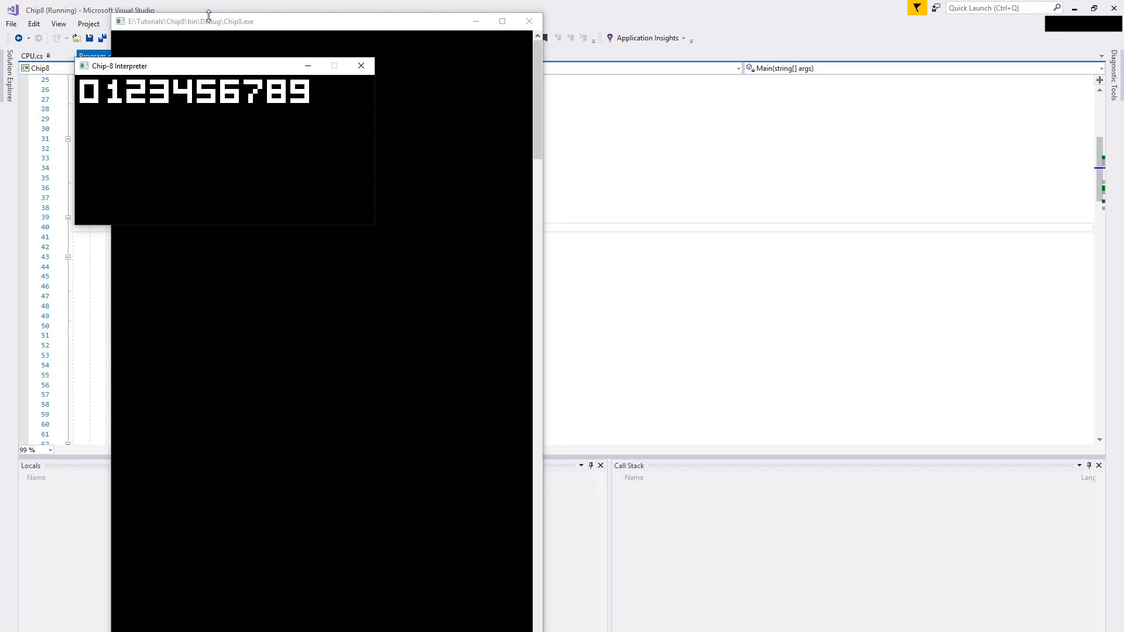
left_click(361, 65)
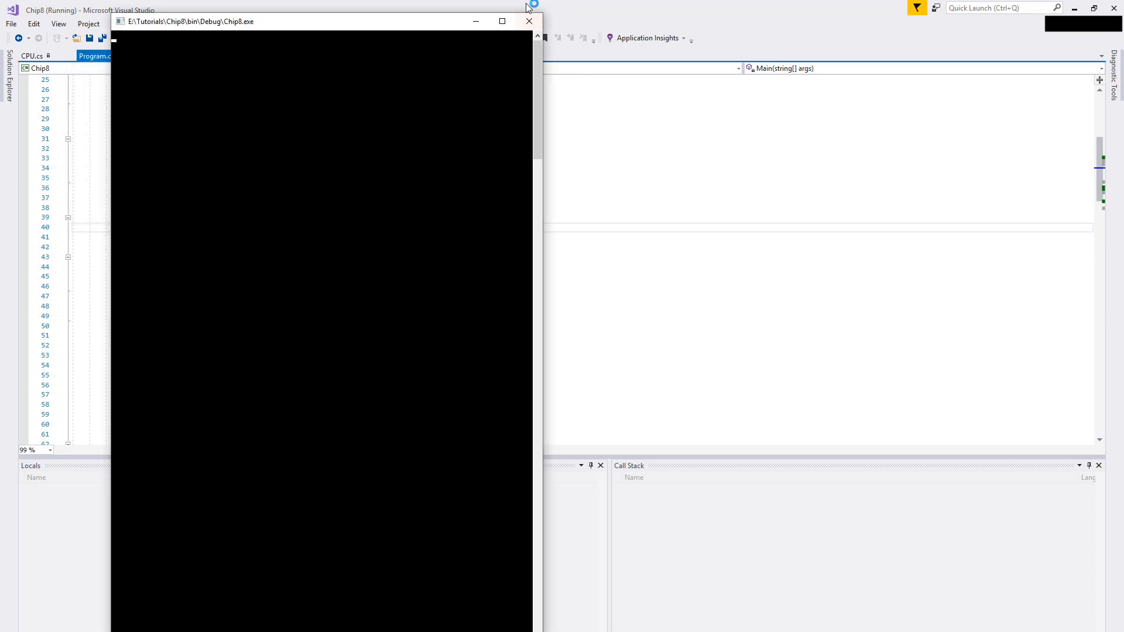
Step: Close the Chip8.exe console to end debugging, then return to the Program.cs editor
left_click(529, 21)
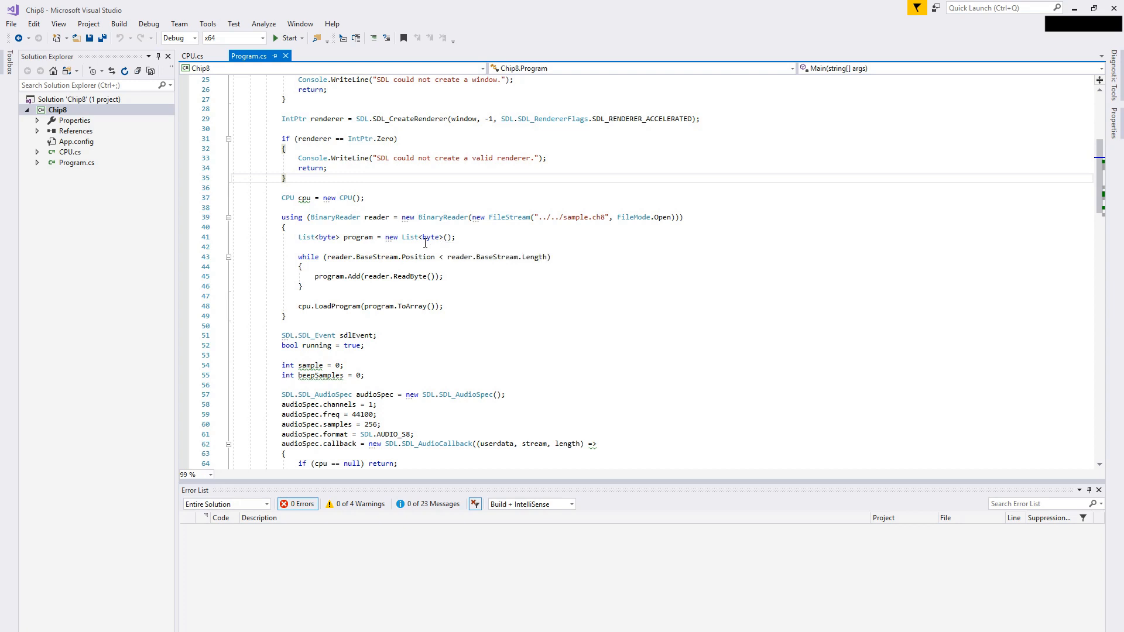
left_click(367, 197)
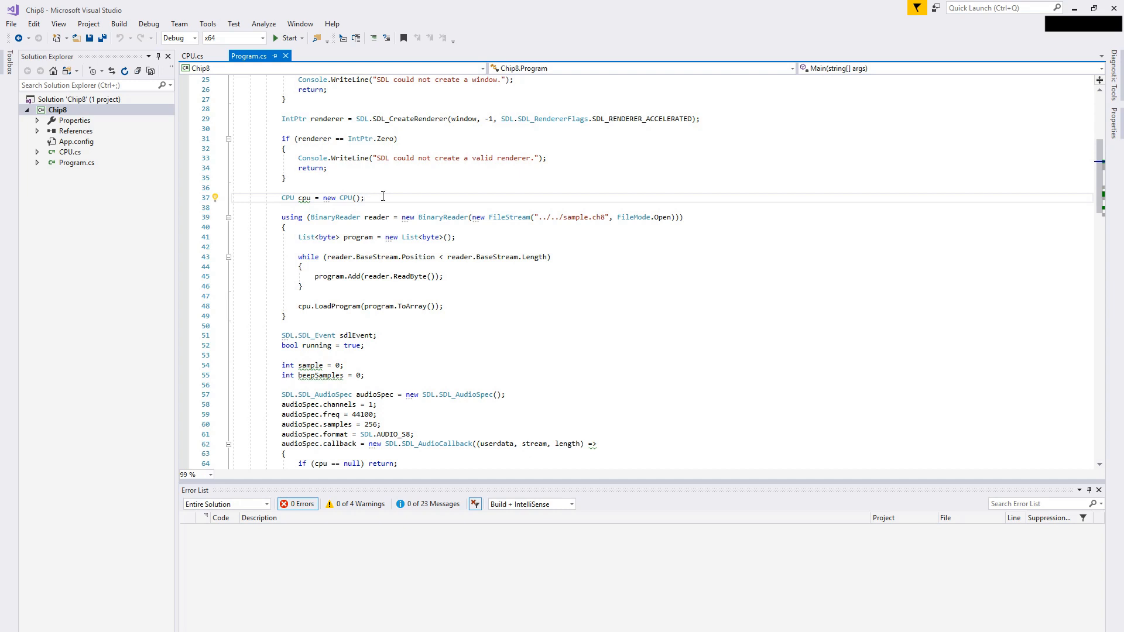
left_click(387, 217)
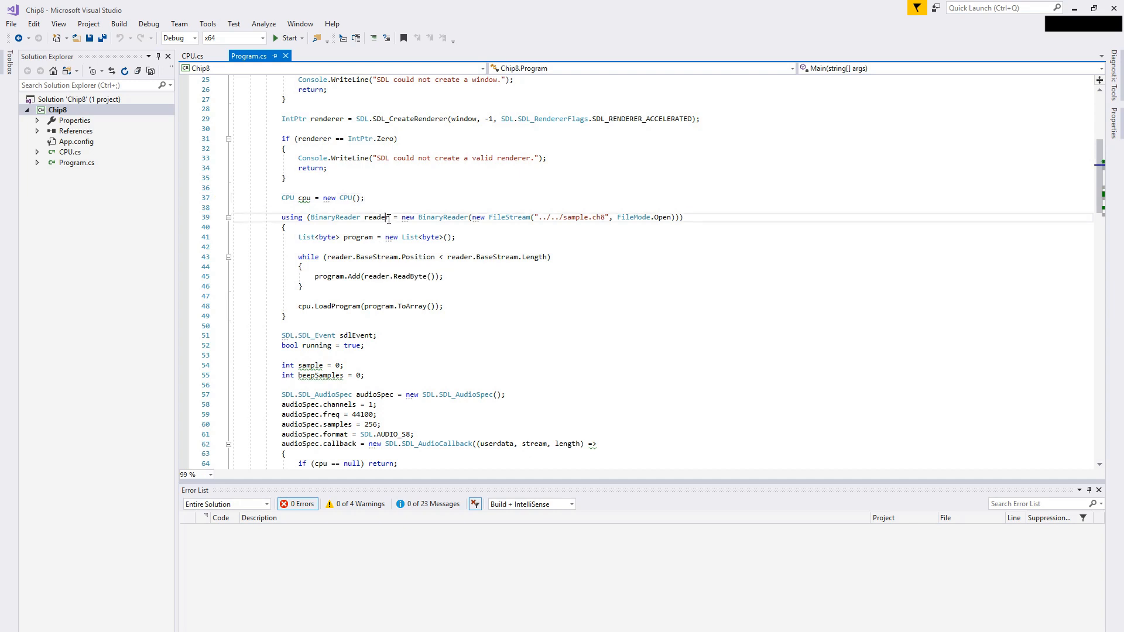
scroll("down", 3)
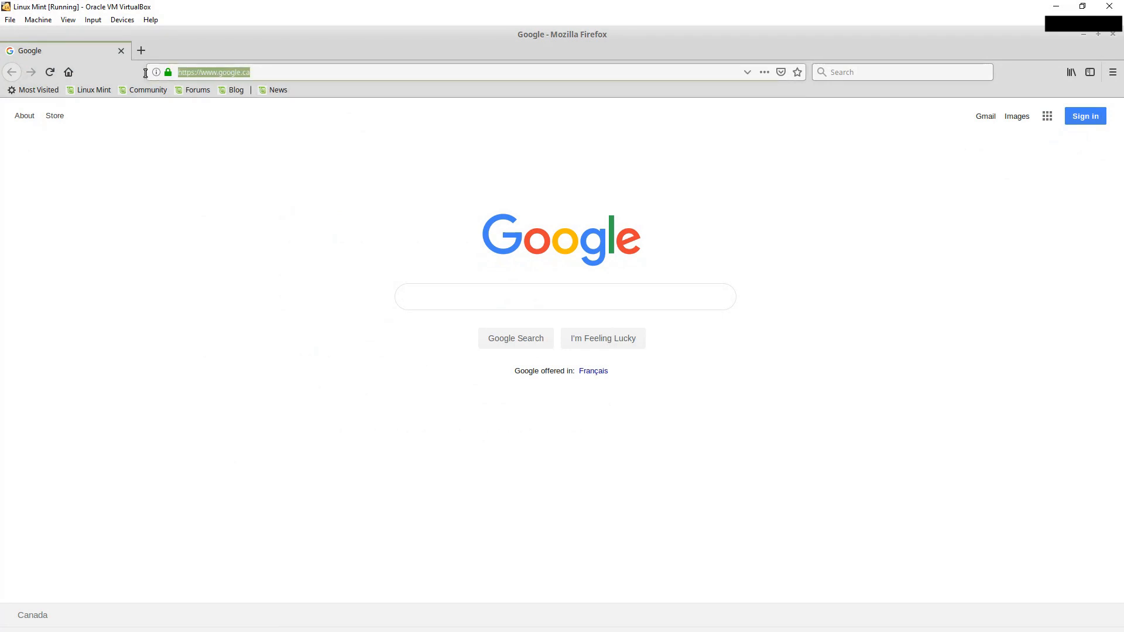
Step: Load GitHub user giawa's profile and list their repositories, chip8 first
type("www.github.com/giawa")
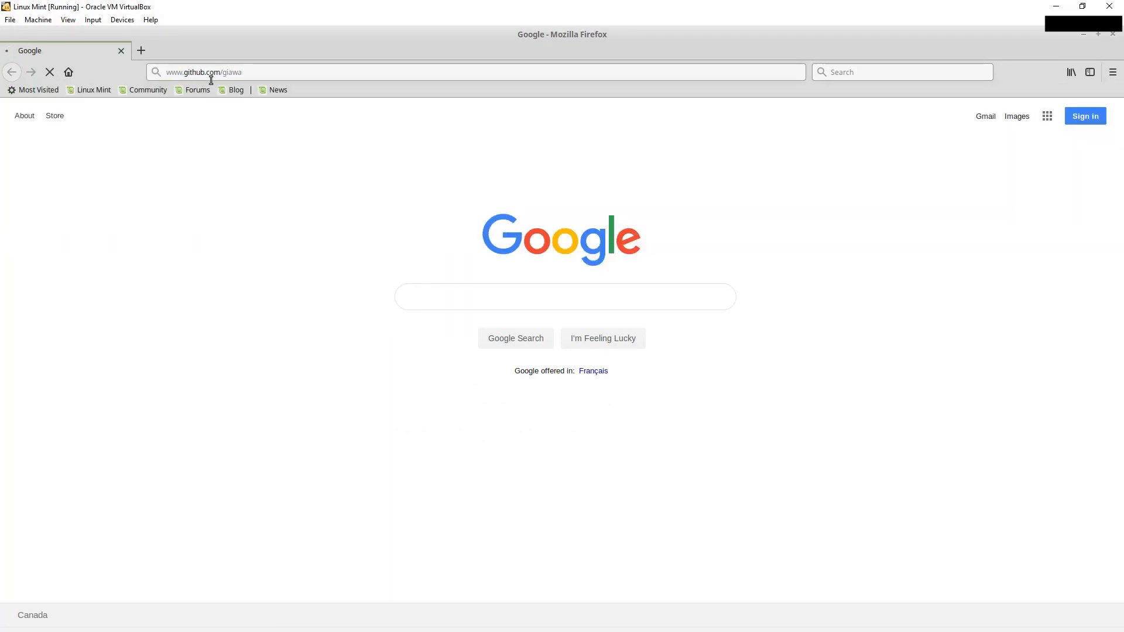
key("Return")
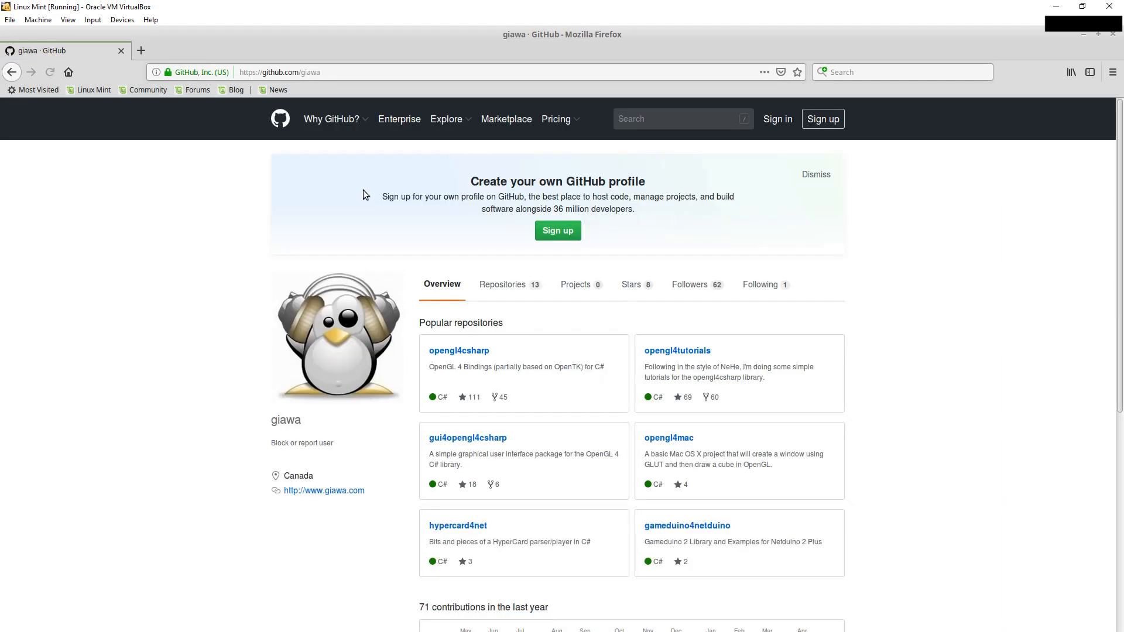
left_click(502, 284)
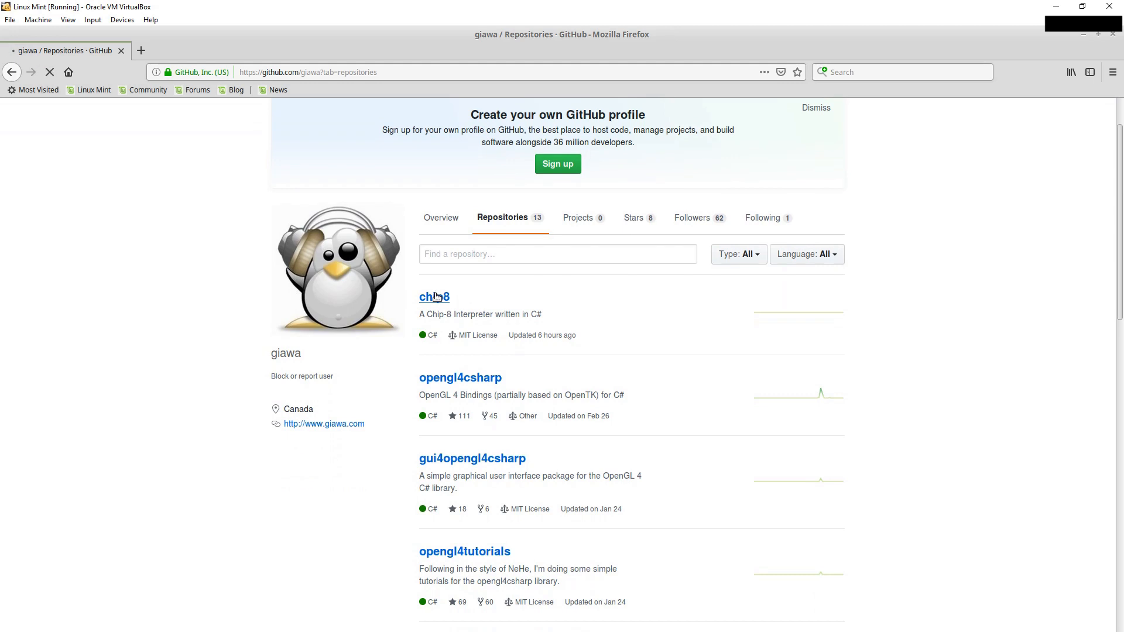
Step: Open the chip8 repository, browse its libs folder, then view the MIT LICENSE file
left_click(433, 296)
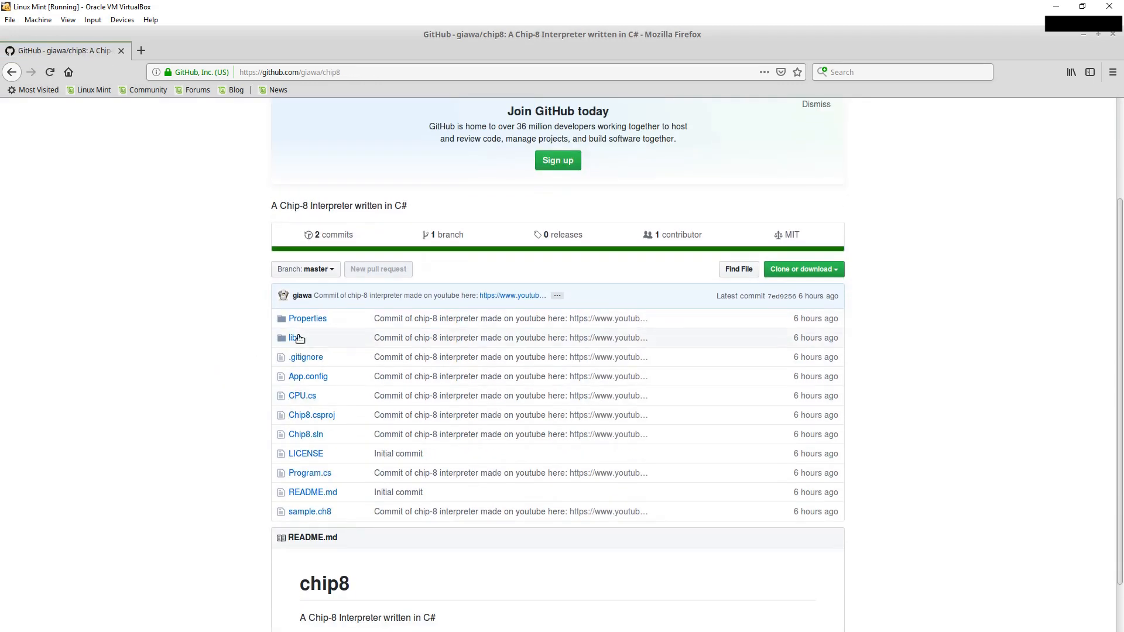
left_click(294, 338)
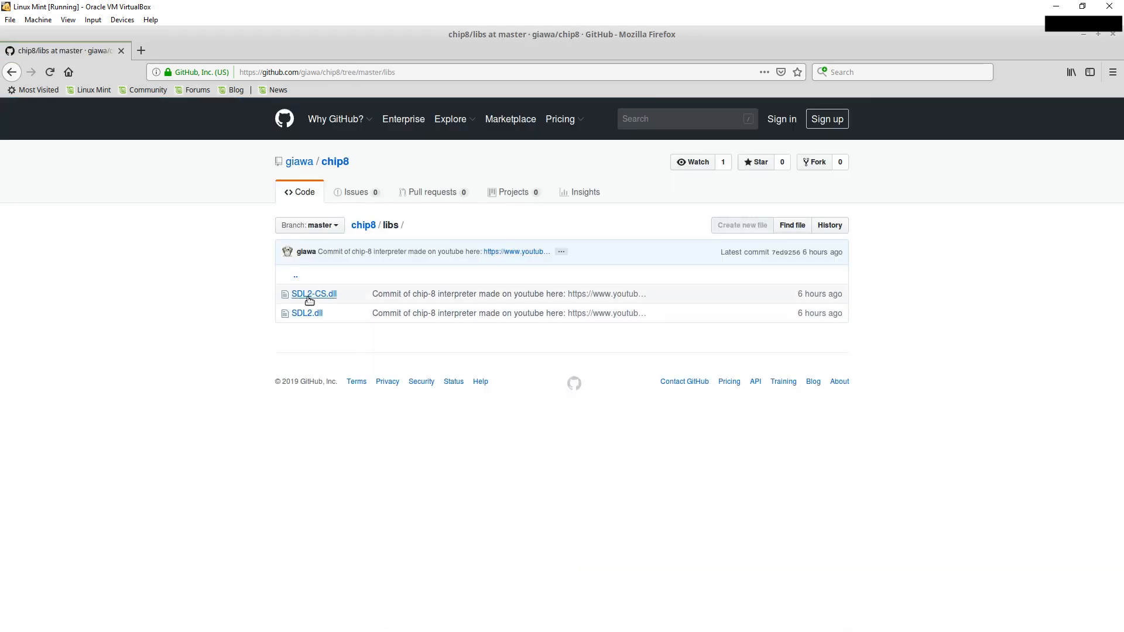
mouse_move(307, 313)
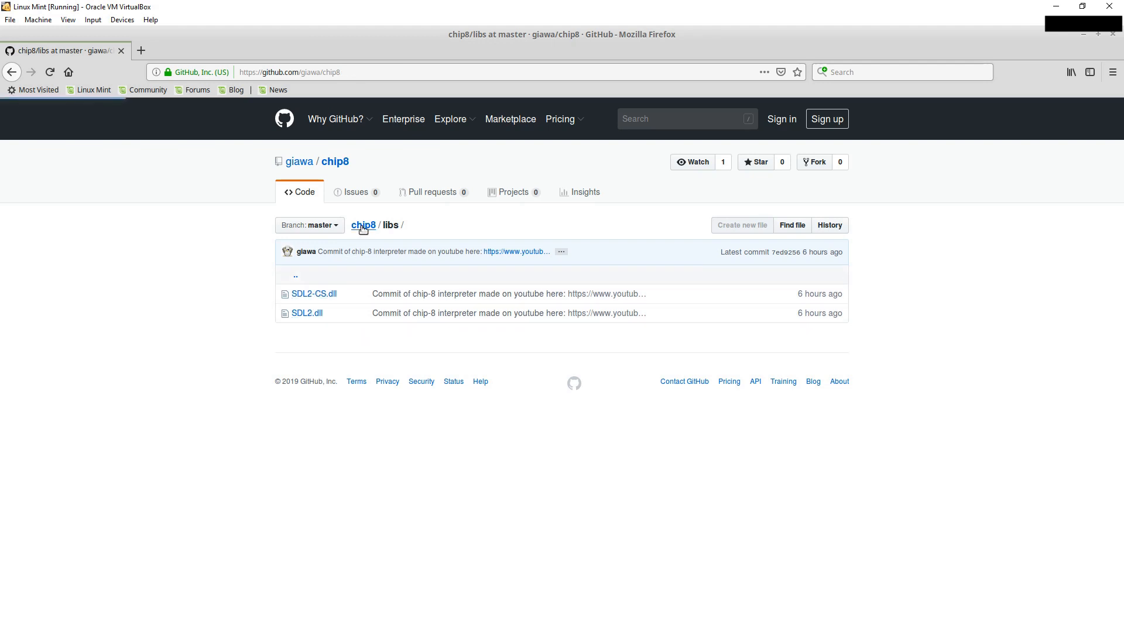
left_click(363, 225)
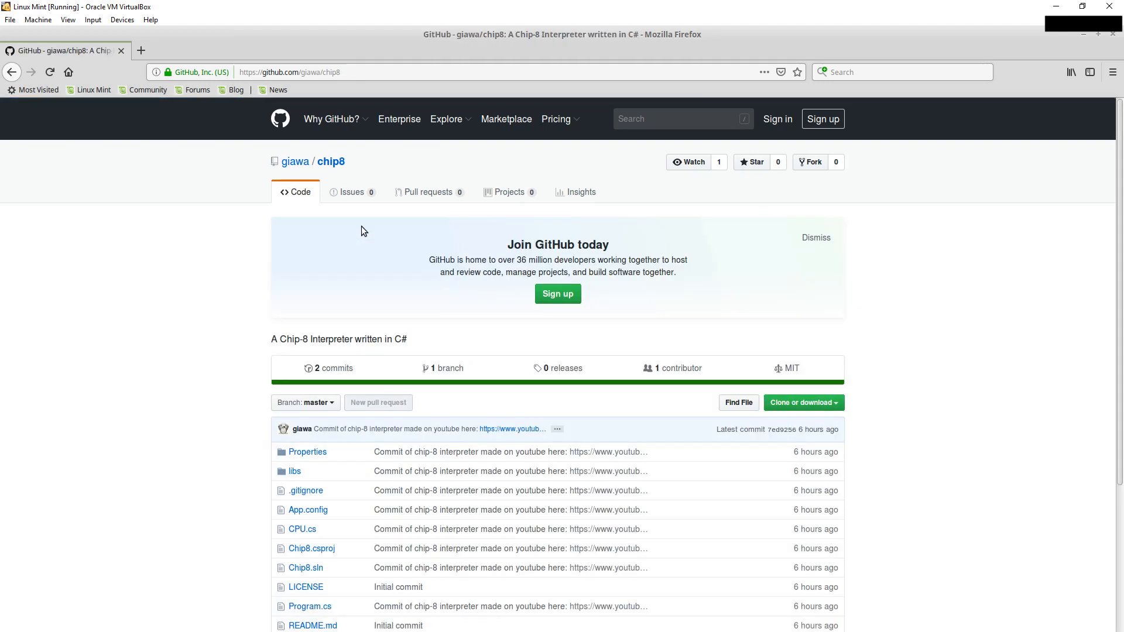
scroll("down", 3)
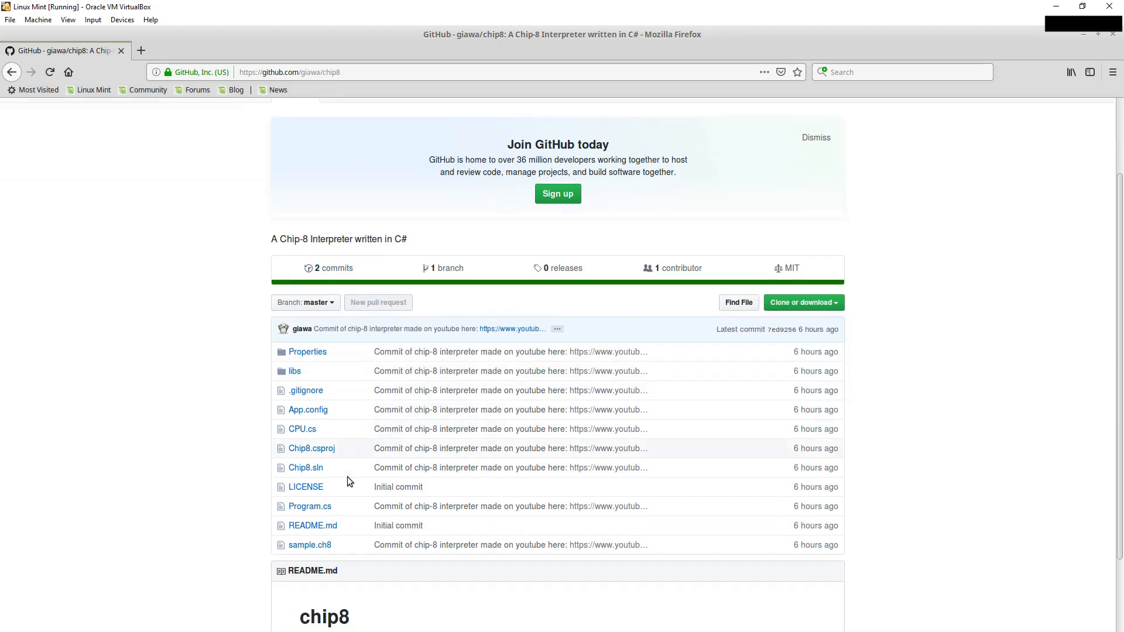
mouse_move(258, 459)
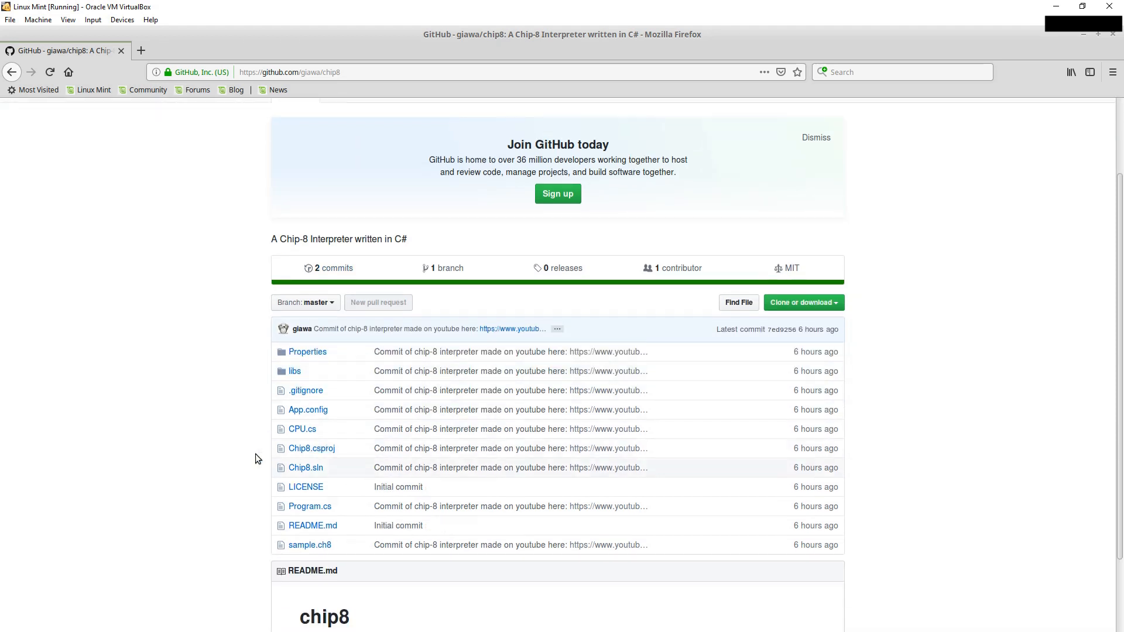
mouse_move(285, 550)
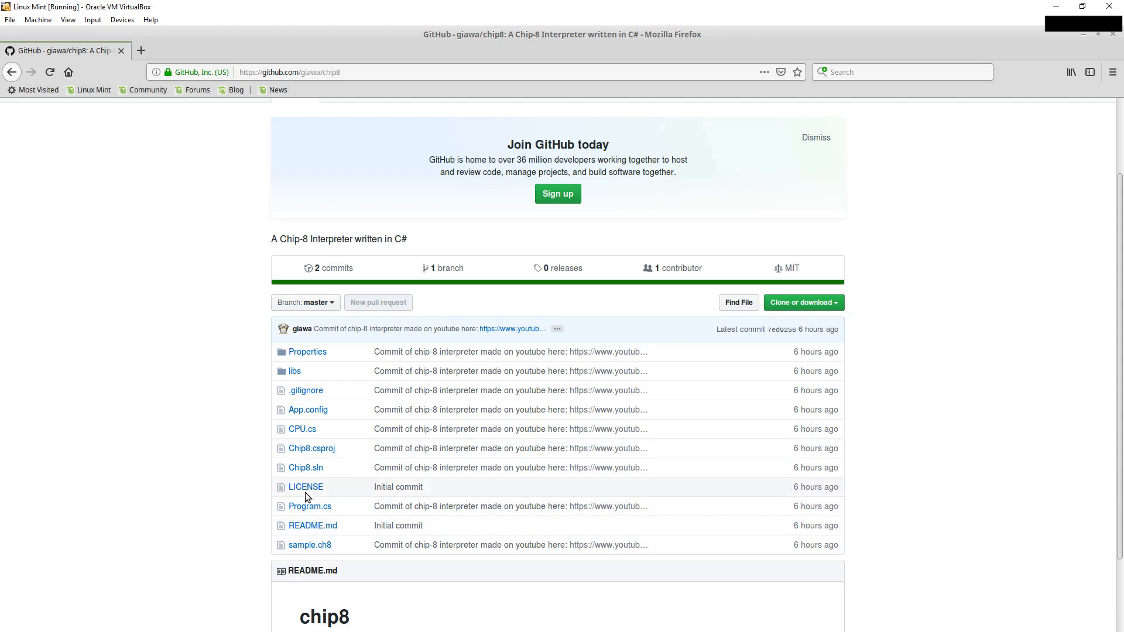
left_click(306, 487)
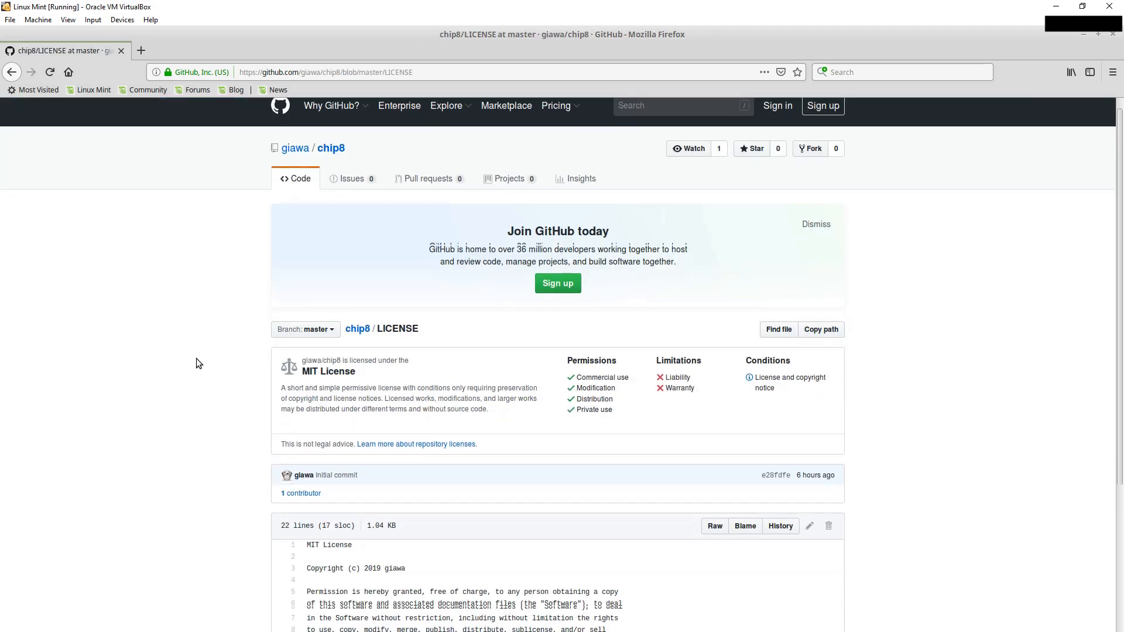
scroll("down", 3)
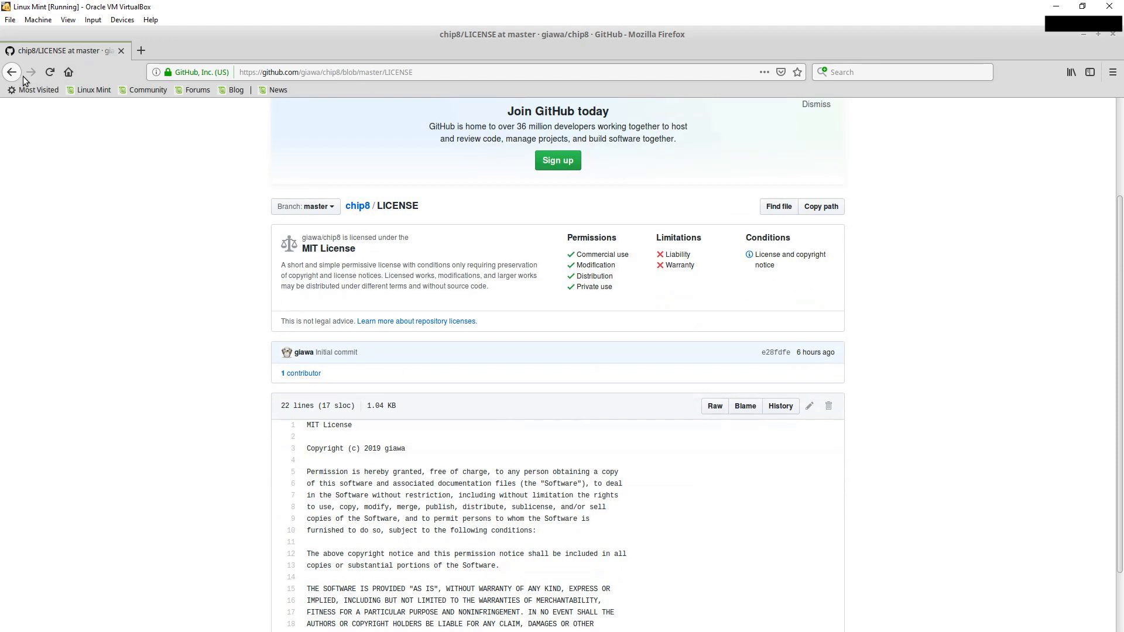
Step: Go back from the LICENSE page to the chip8 repository's file listing
left_click(11, 72)
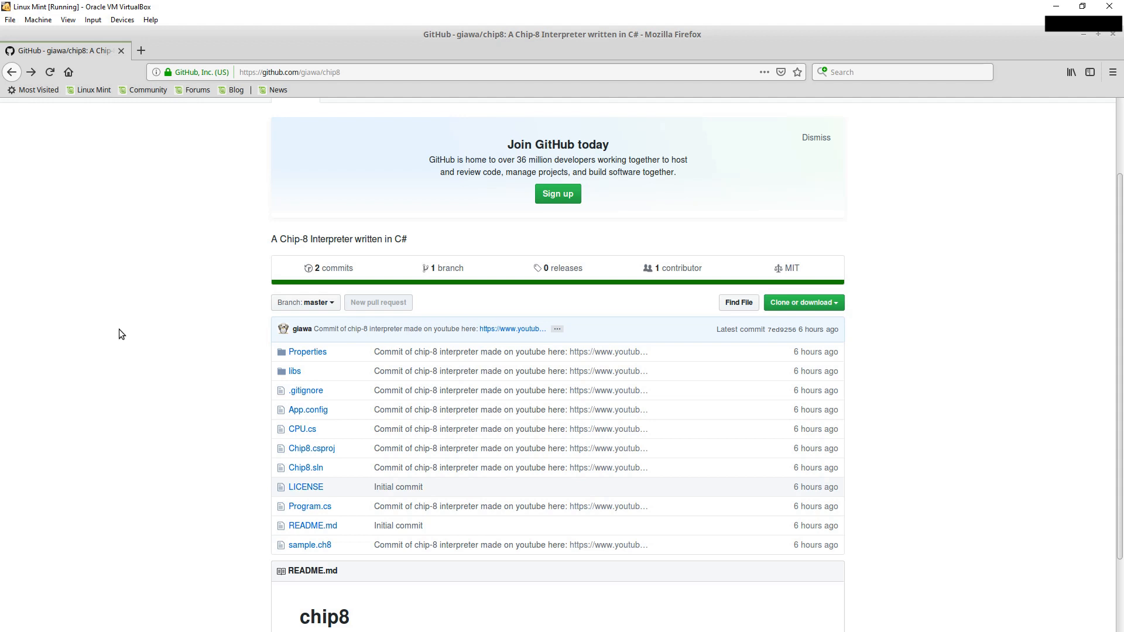
mouse_move(131, 338)
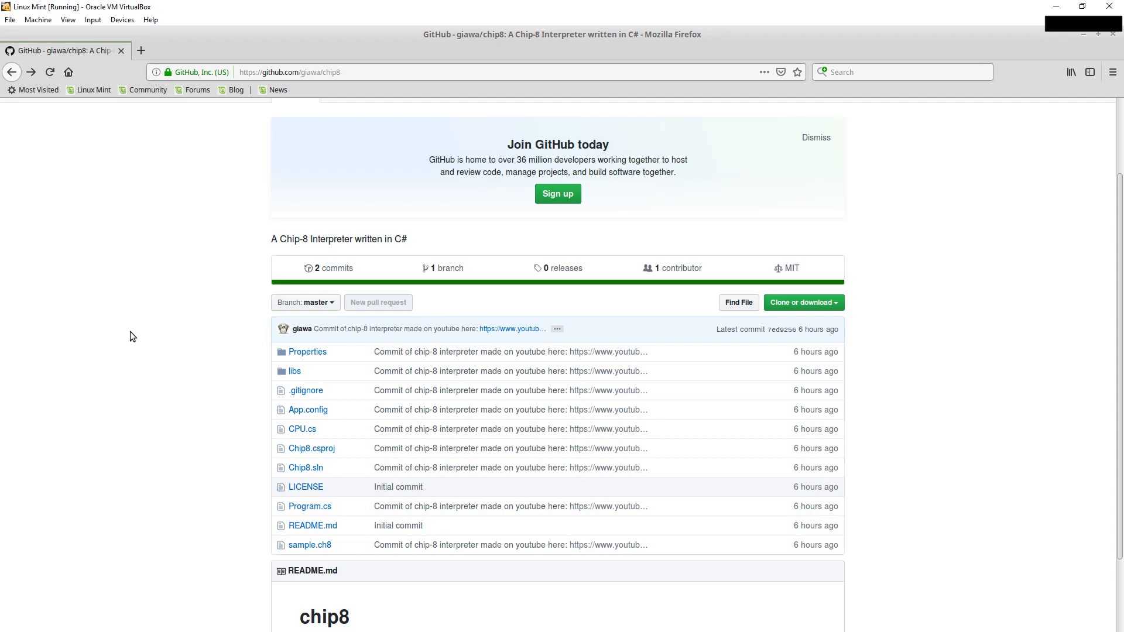
mouse_move(122, 339)
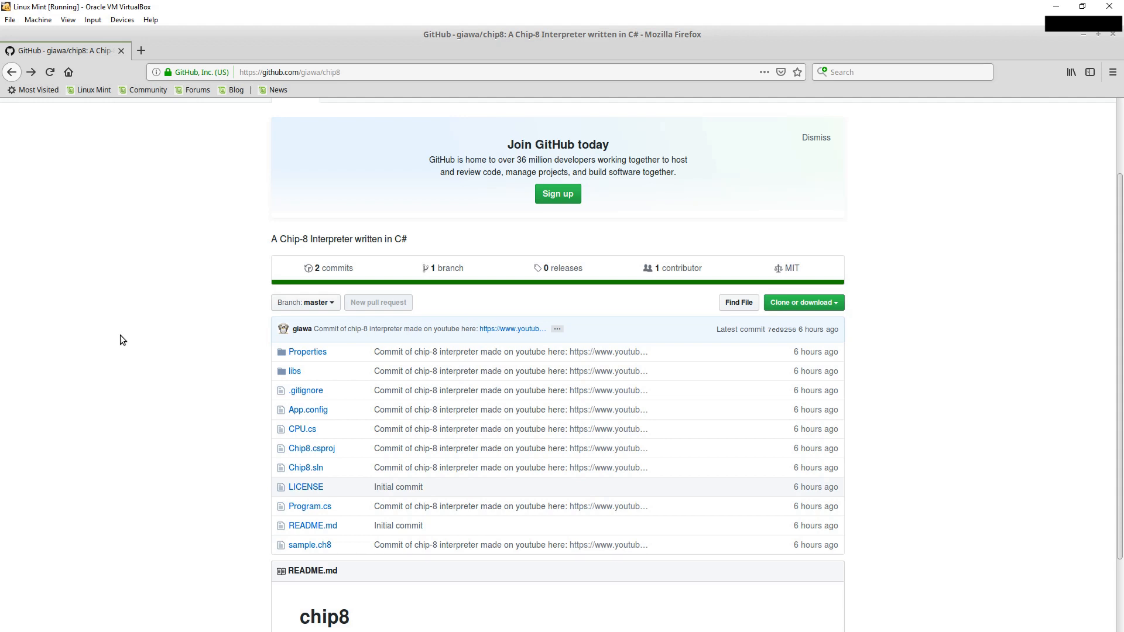
mouse_move(63, 386)
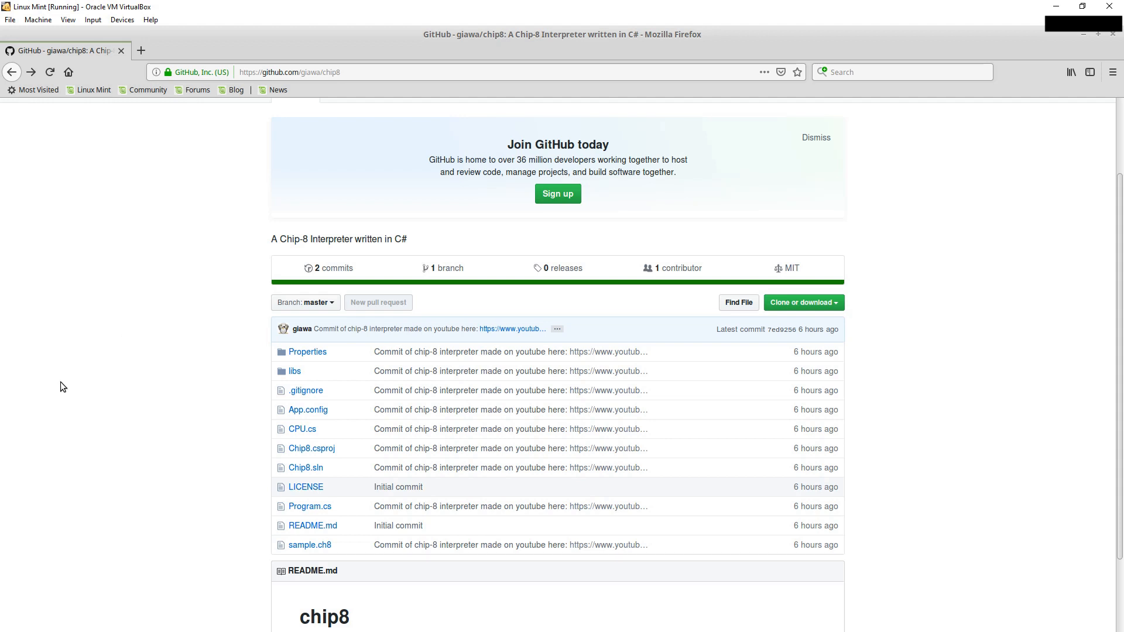